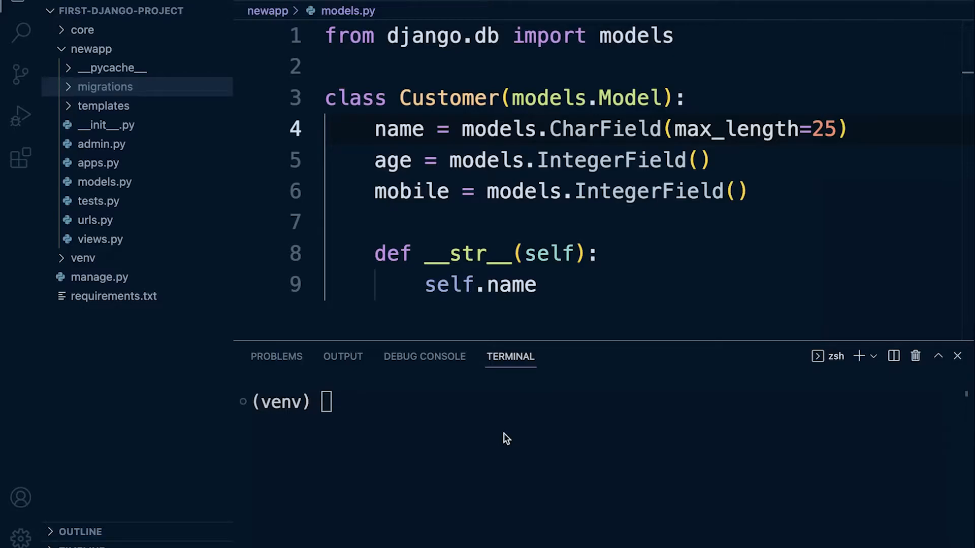
mouse_move(171, 350)
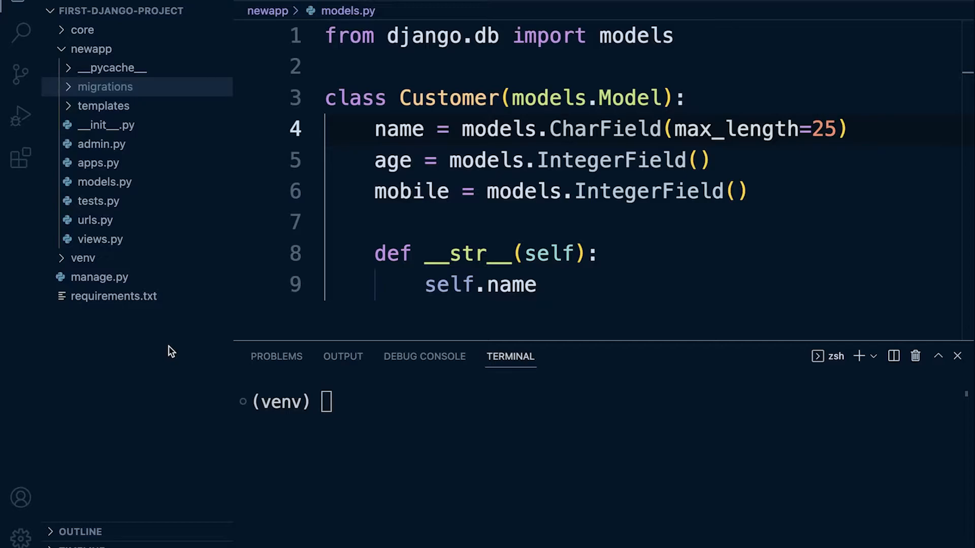
mouse_move(100, 184)
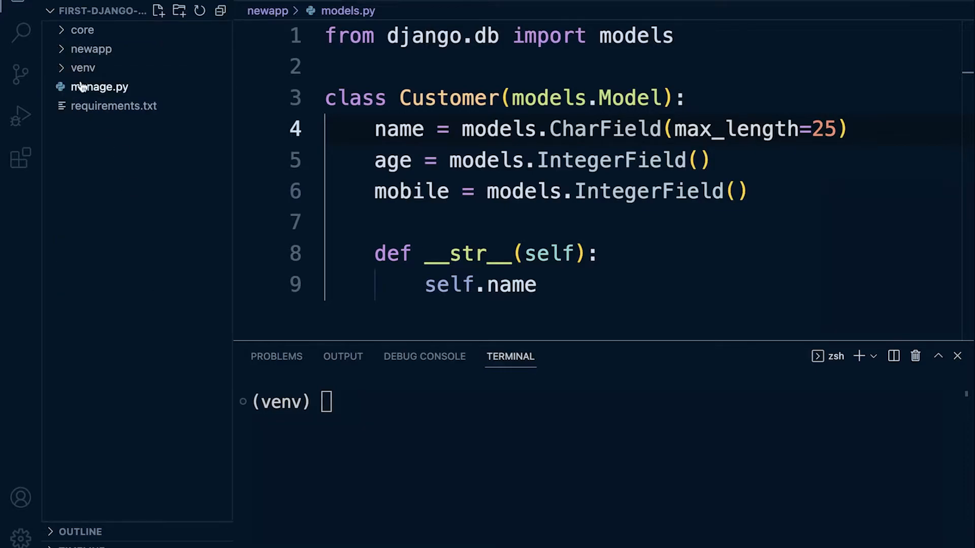
mouse_move(112, 85)
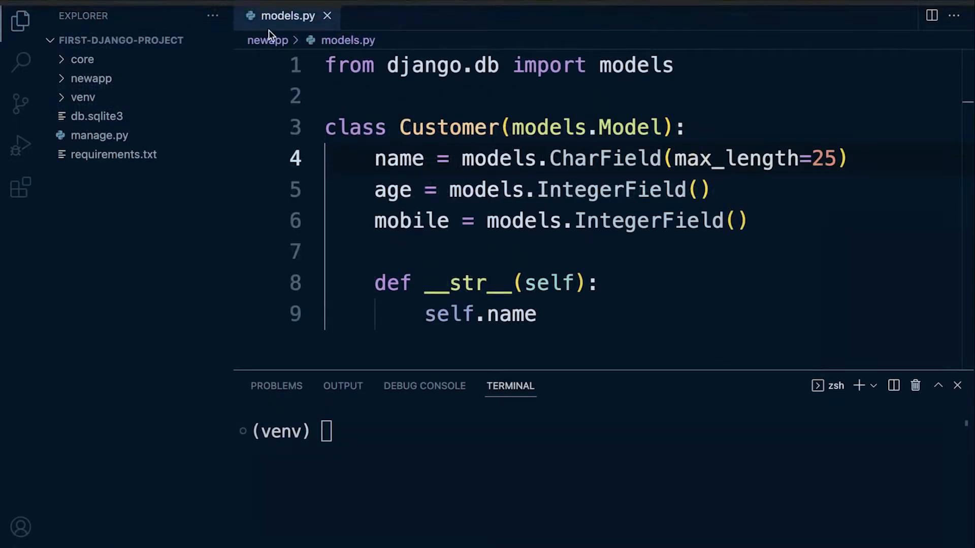
mouse_move(102, 123)
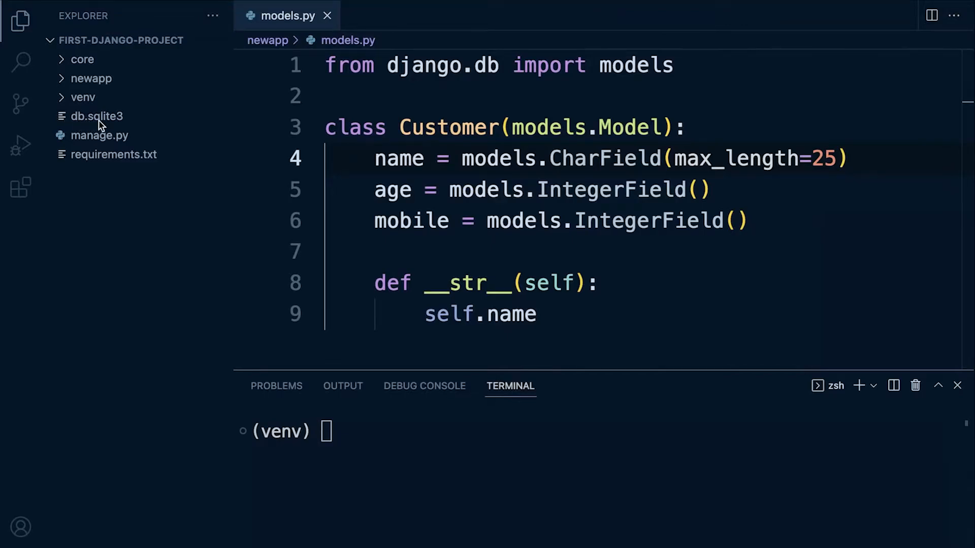
Step: Delete db.sqlite3 from the project and expand newapp's migrations folder
click(96, 115)
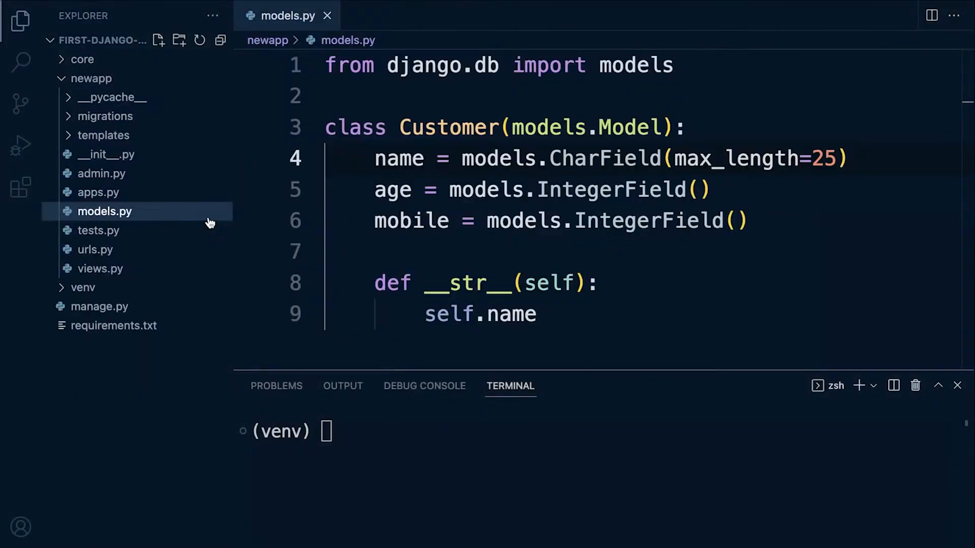
mouse_move(117, 113)
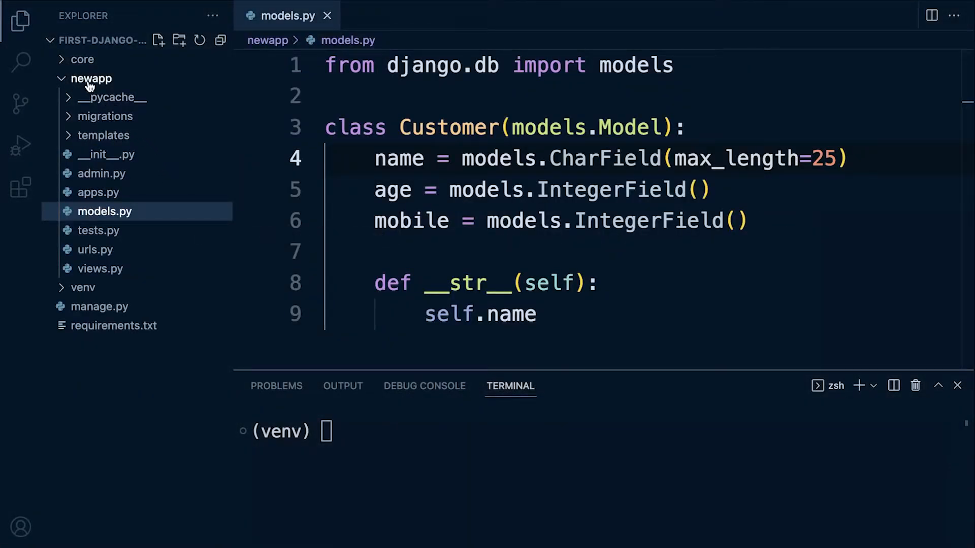
mouse_move(84, 83)
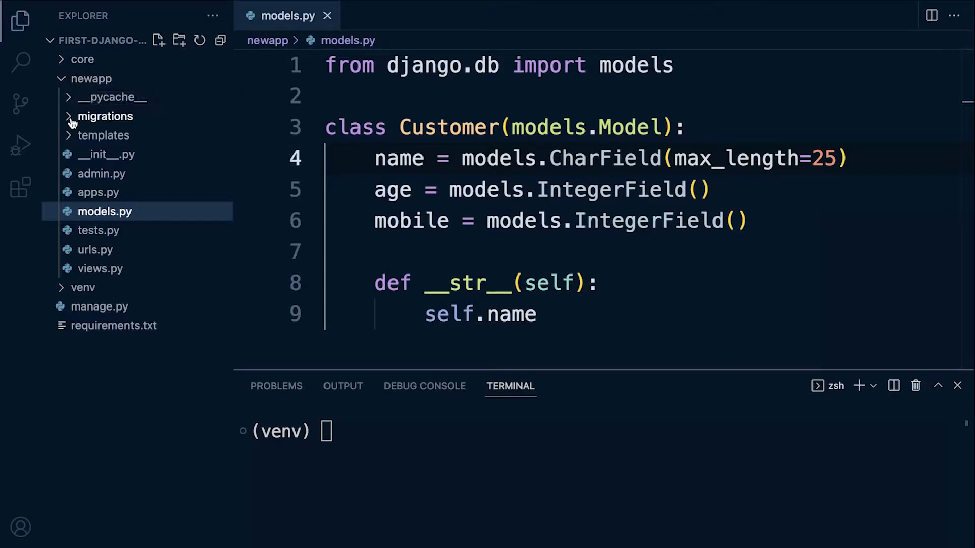
click(104, 115)
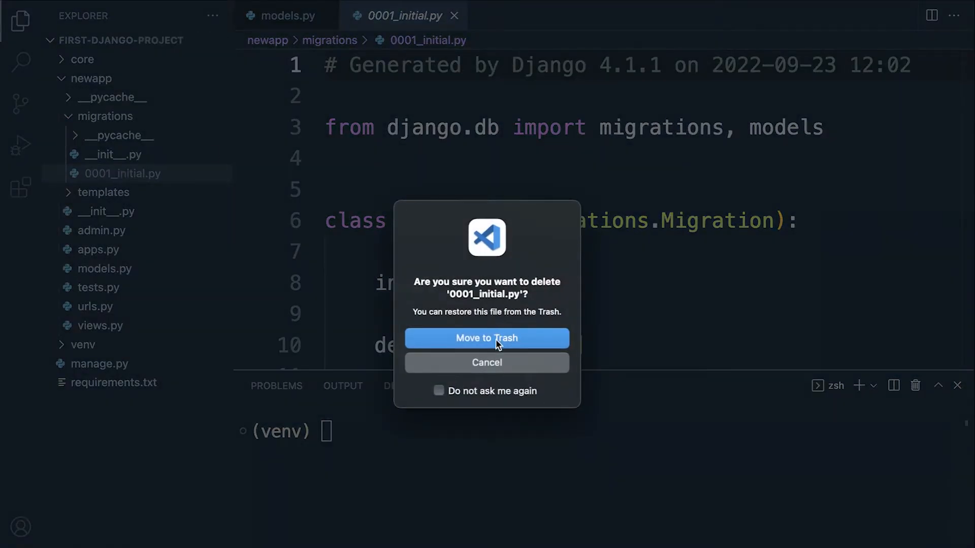
Step: Confirm moving 0001_initial.py to Trash, collapse newapp and focus the terminal
click(486, 339)
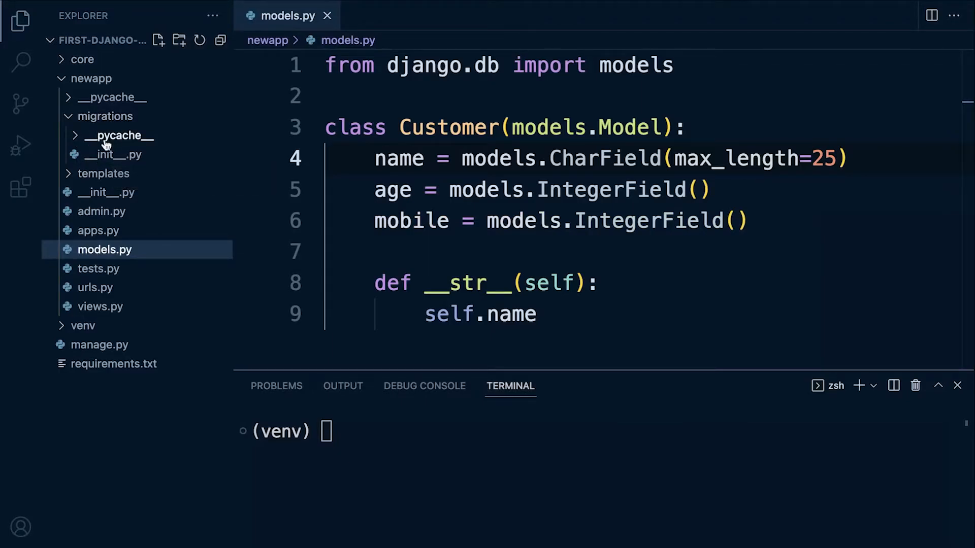
click(104, 116)
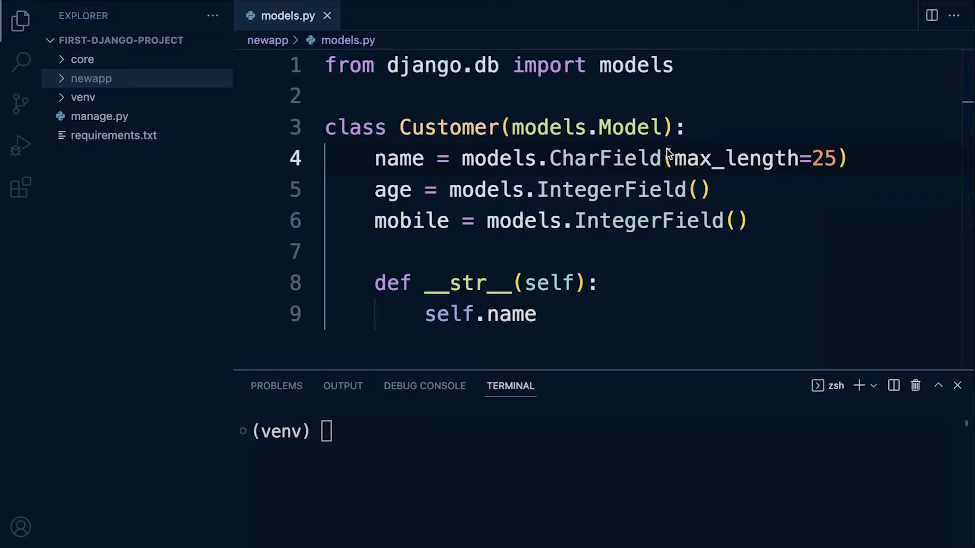
mouse_move(507, 240)
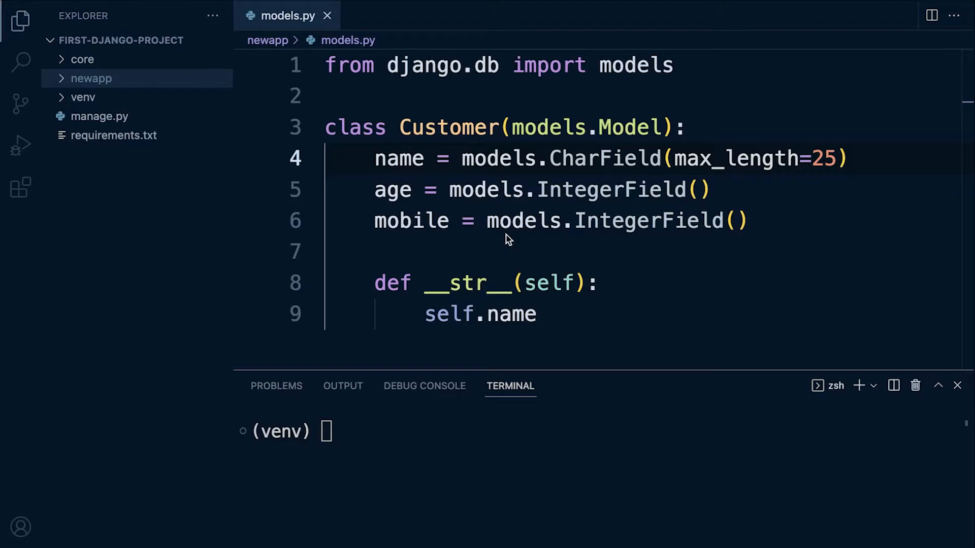
mouse_move(368, 278)
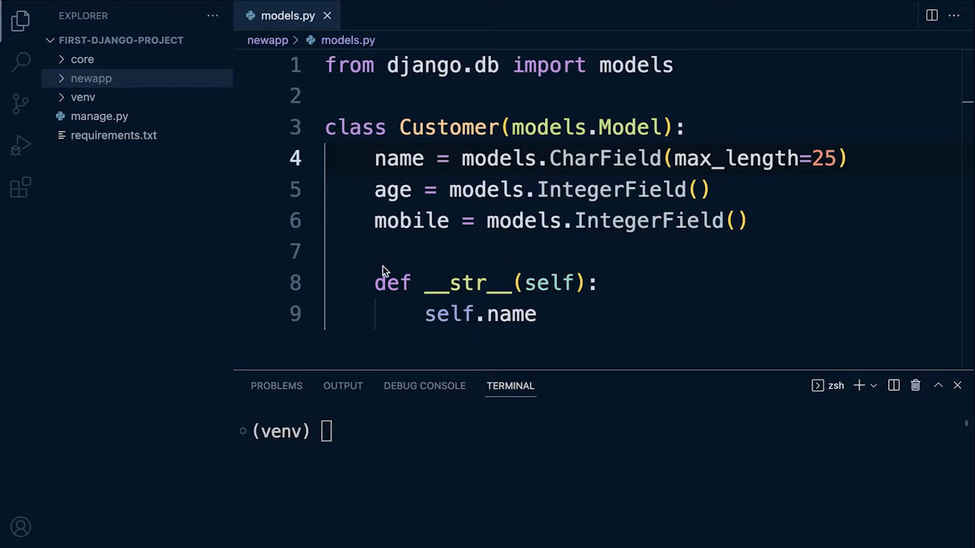
mouse_move(502, 207)
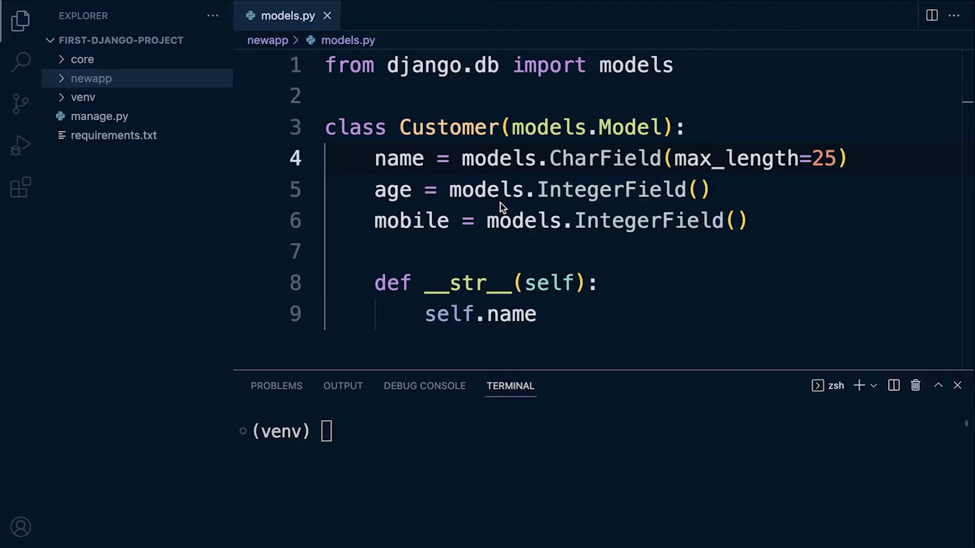
mouse_move(511, 204)
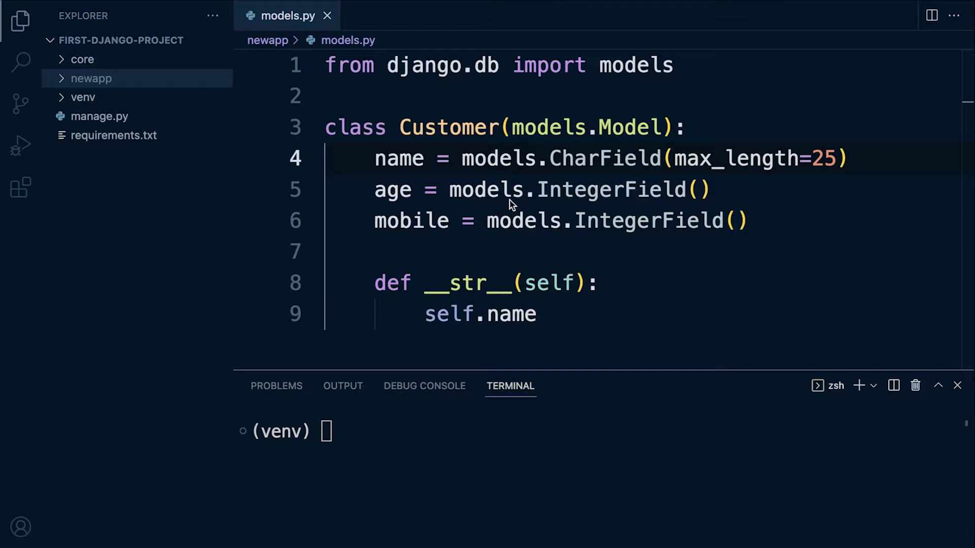
click(552, 314)
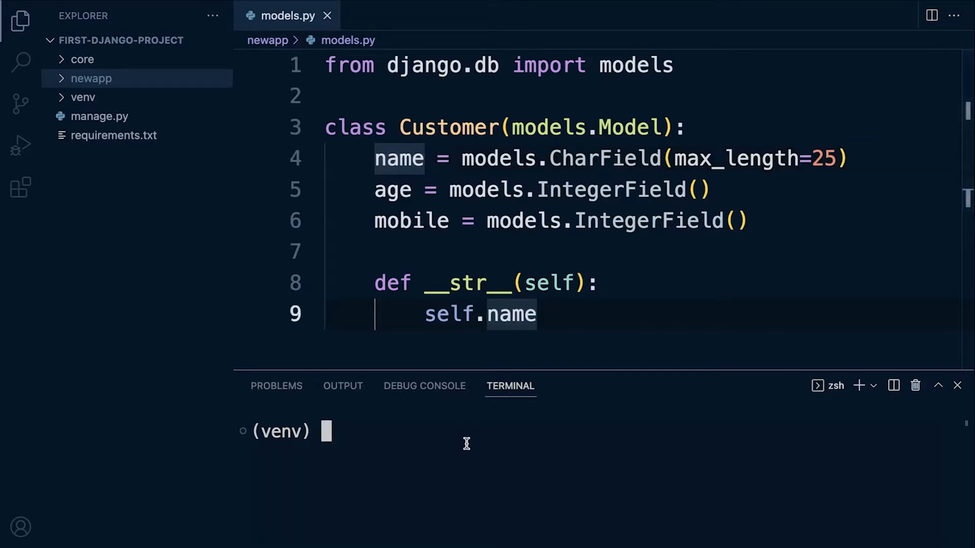
Step: Run ./manage.py makemigrations to regenerate newapp's 0001_initial.py for Customer
text(py)
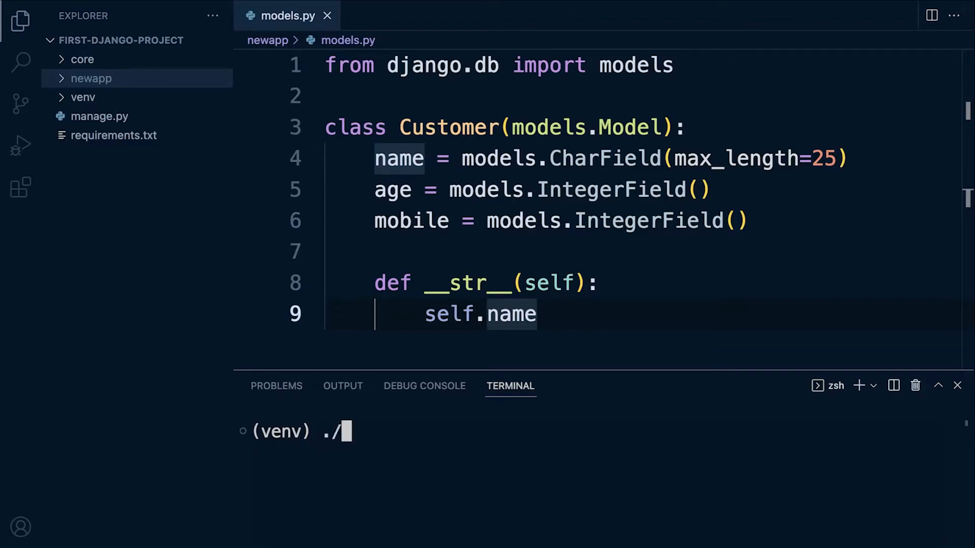
text(manage.py)
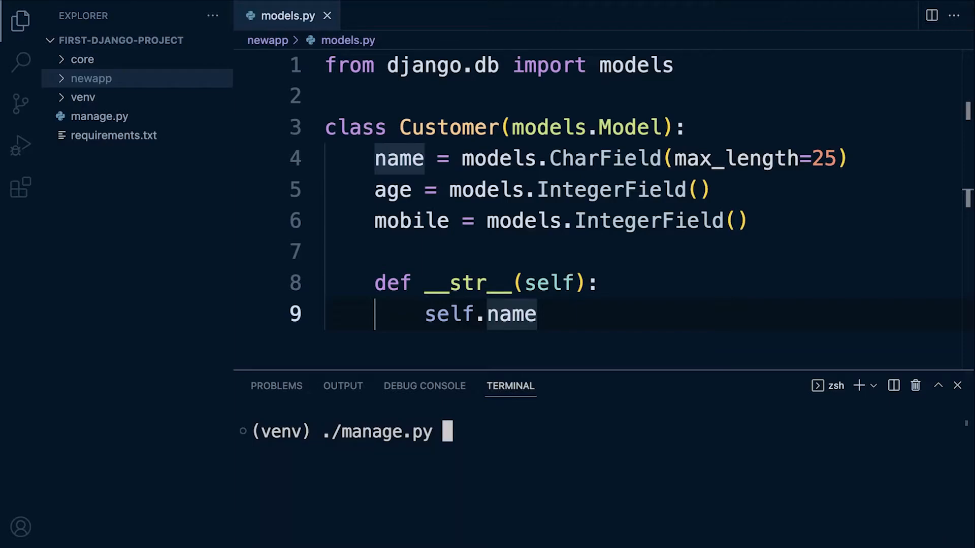
text(makemi)
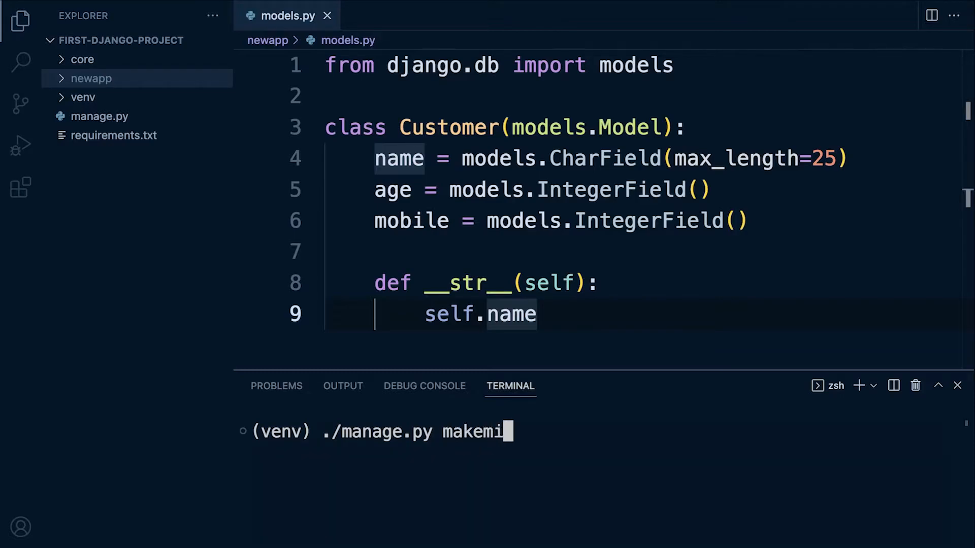
key(Enter)
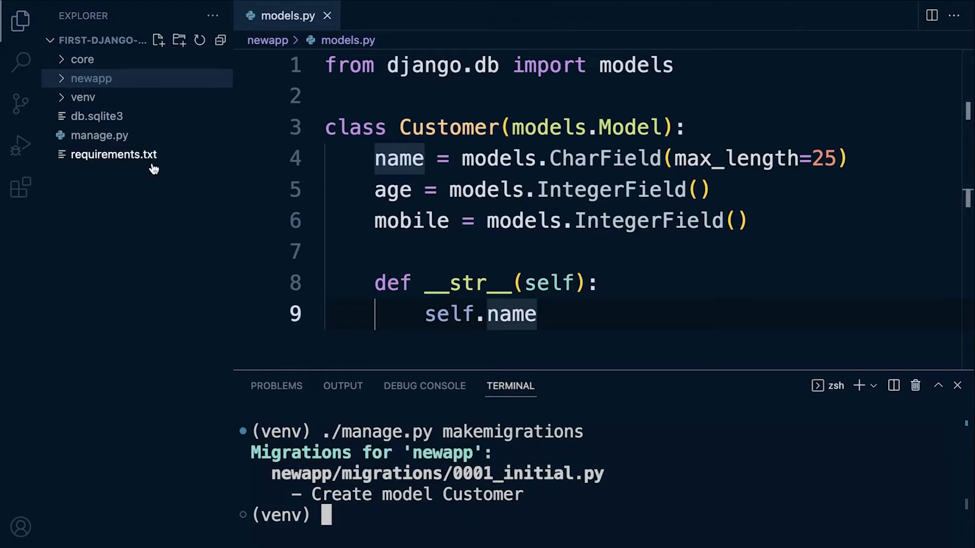
mouse_move(155, 168)
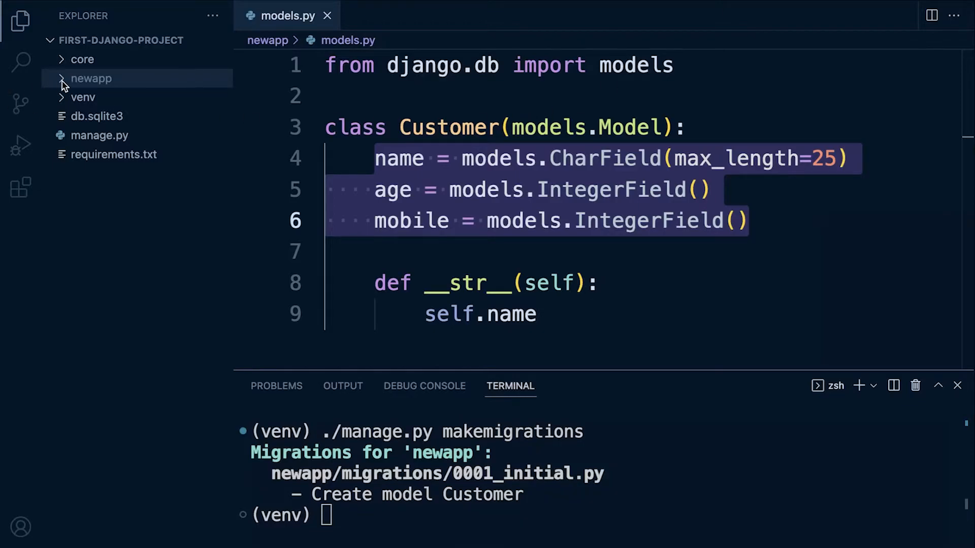
click(90, 78)
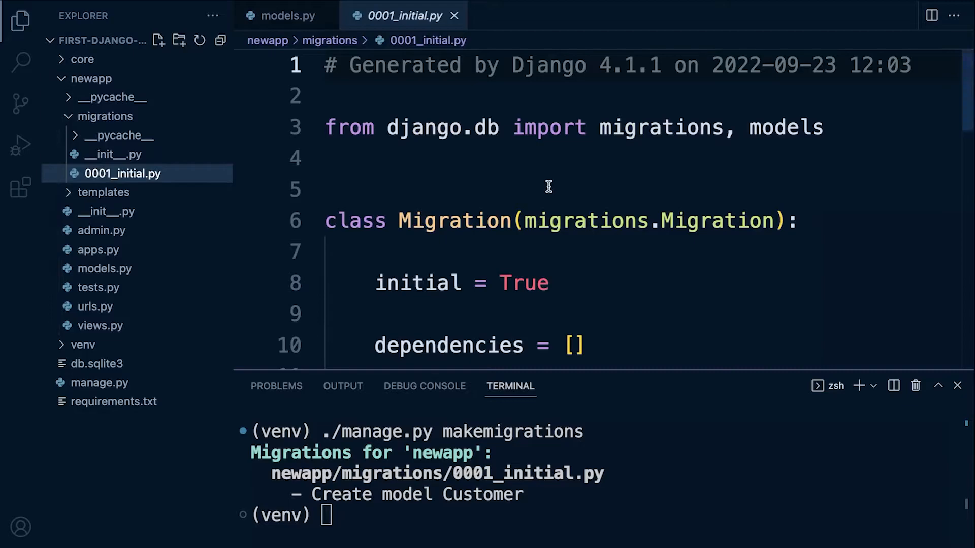
scroll(down, 3)
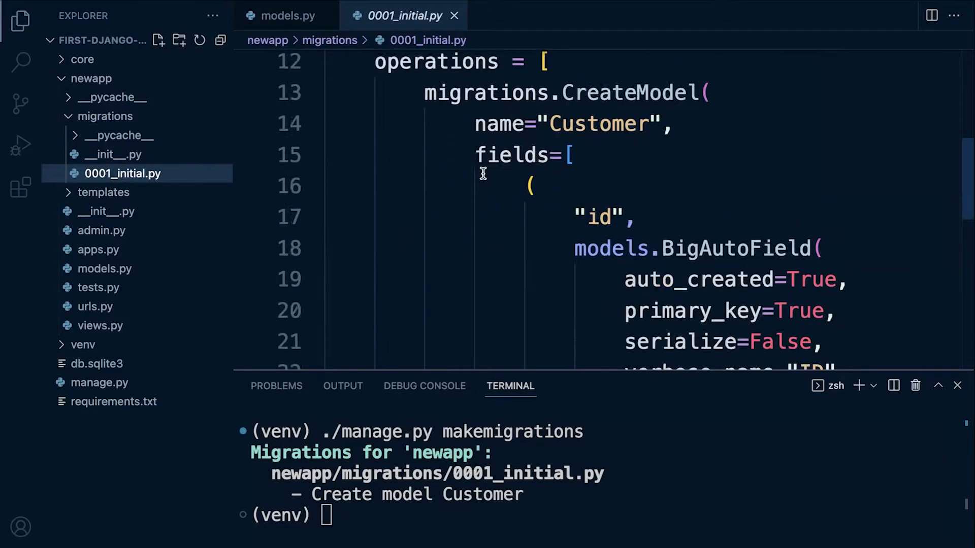
scroll(down, 3)
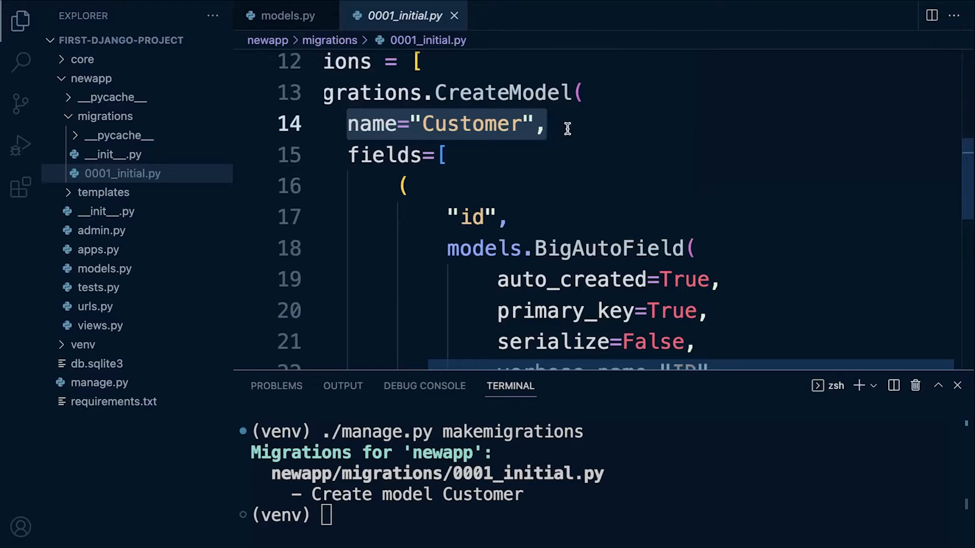
mouse_move(502, 157)
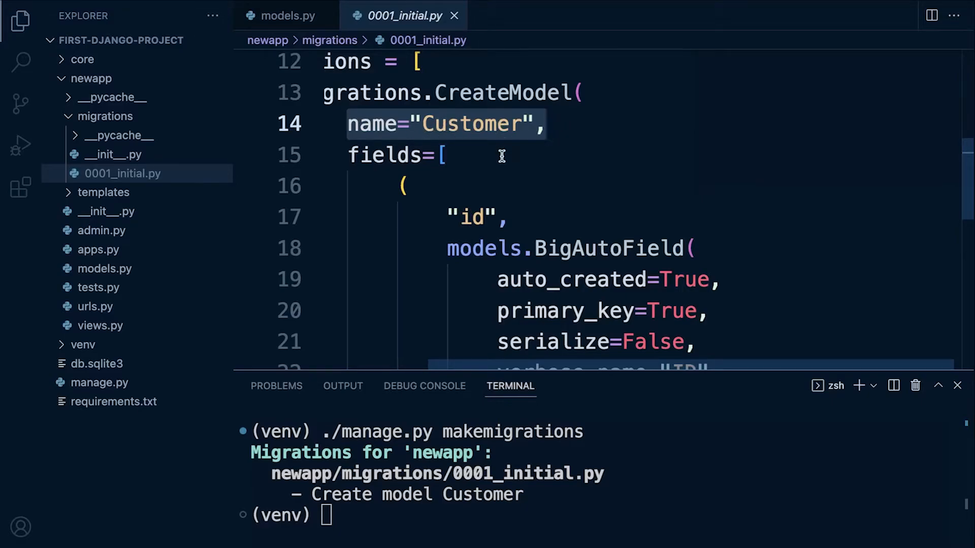
scroll(down, 3)
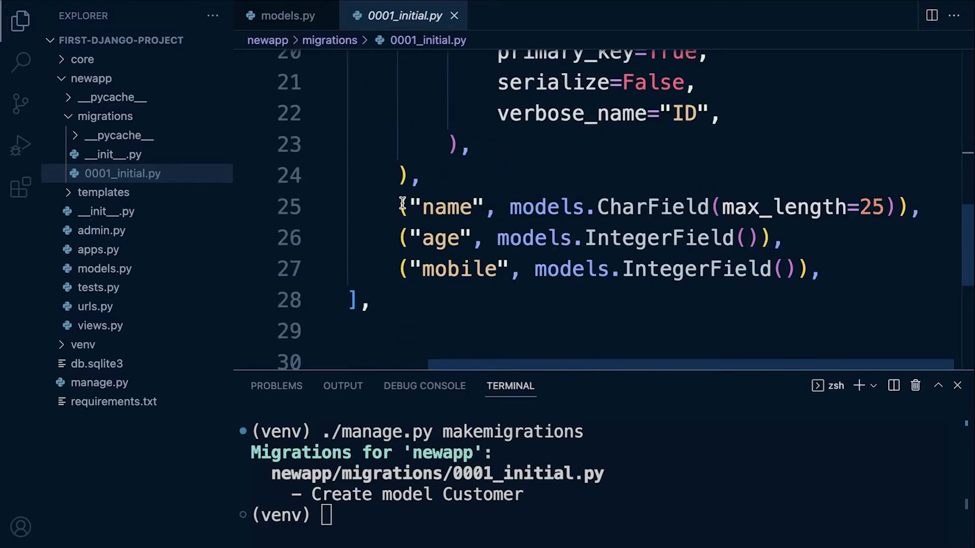
drag(401, 206, 820, 268)
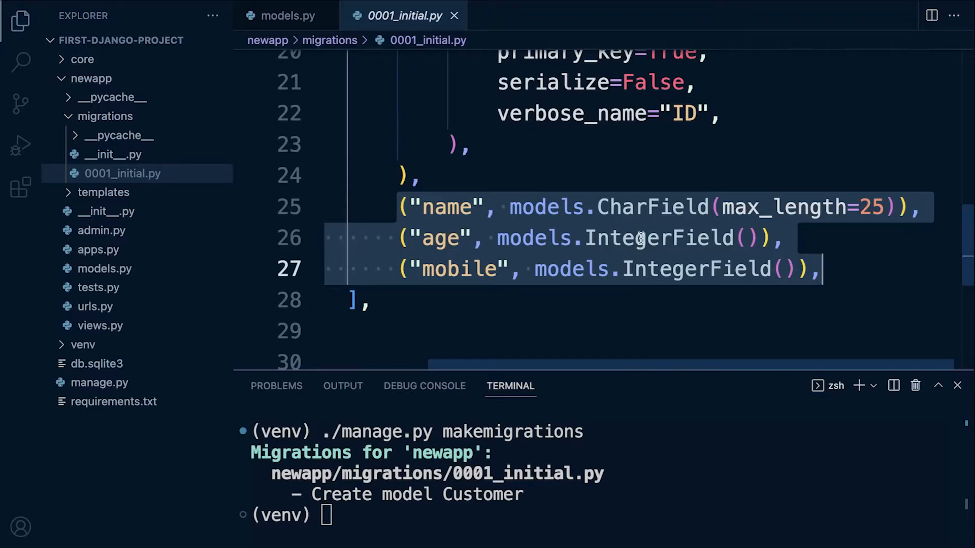
scroll(up, 3)
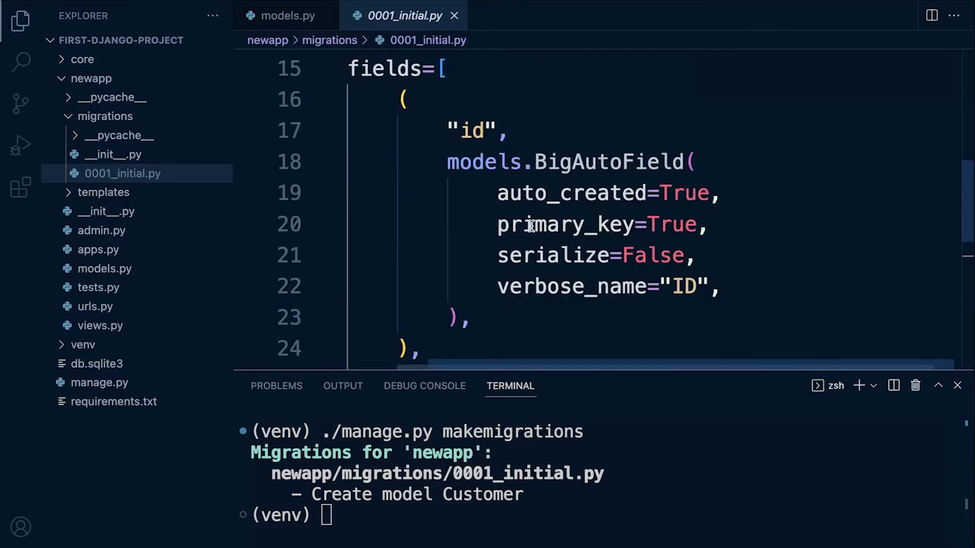
mouse_move(447, 114)
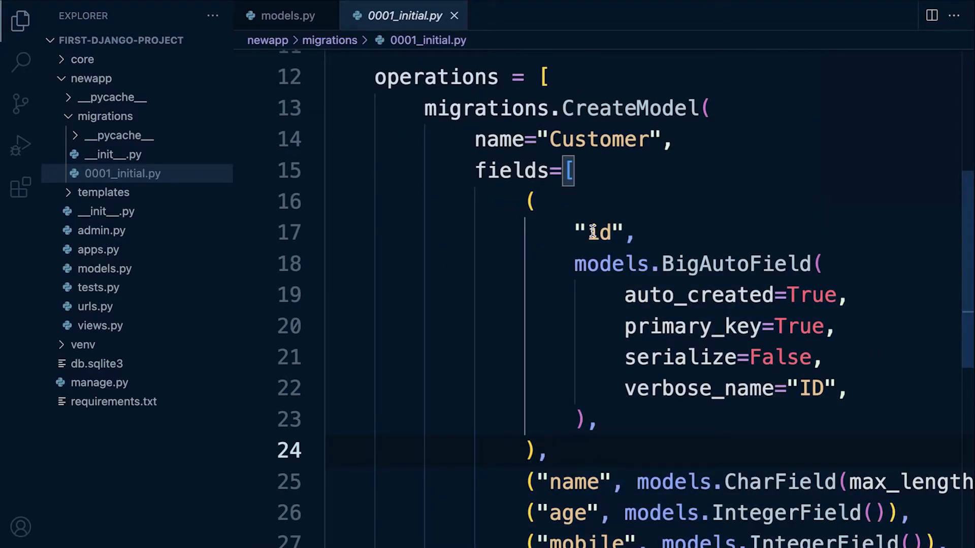
mouse_move(670, 264)
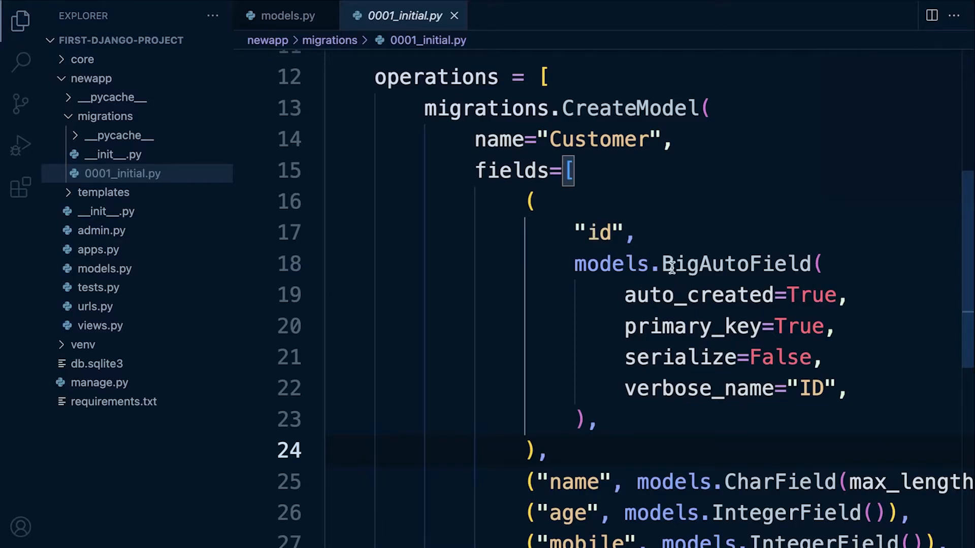
mouse_move(784, 274)
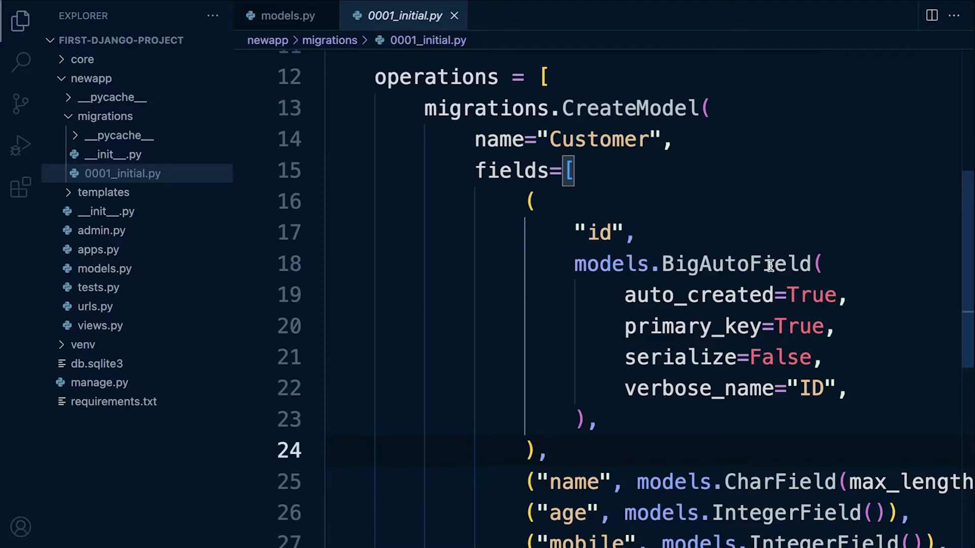
scroll(down, 3)
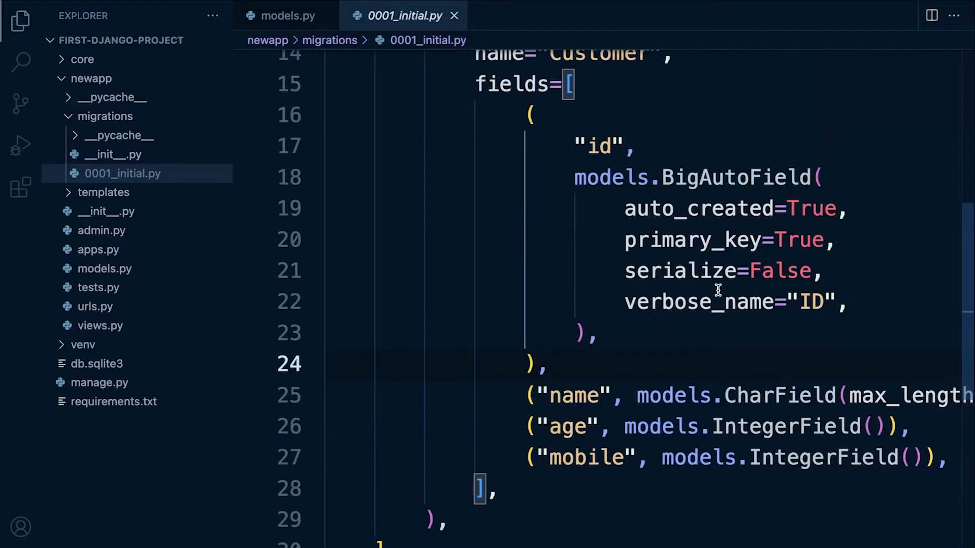
mouse_move(716, 279)
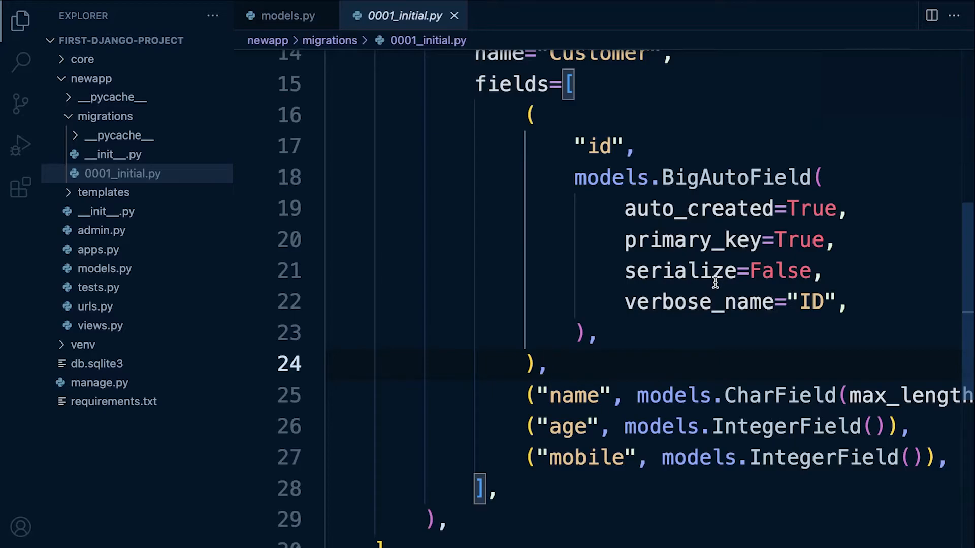
mouse_move(541, 398)
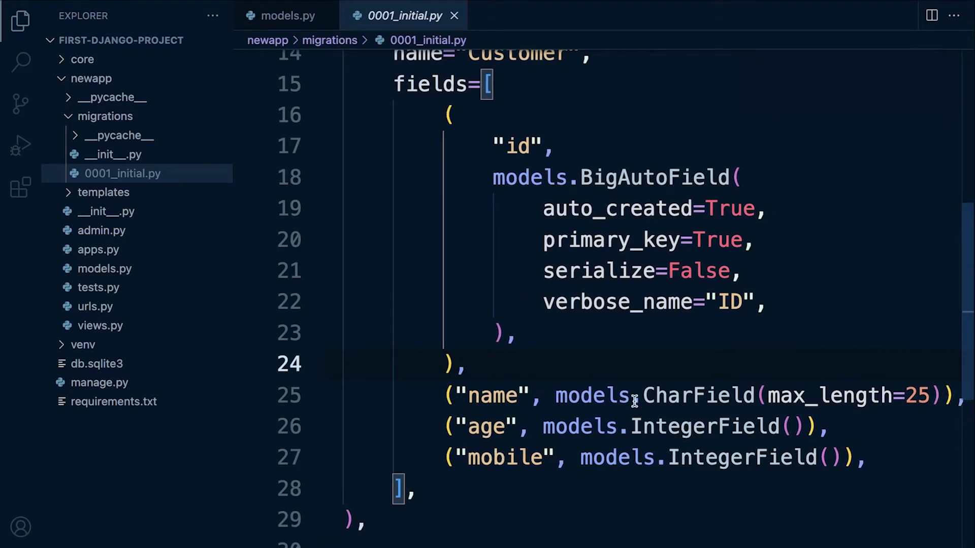
mouse_move(750, 476)
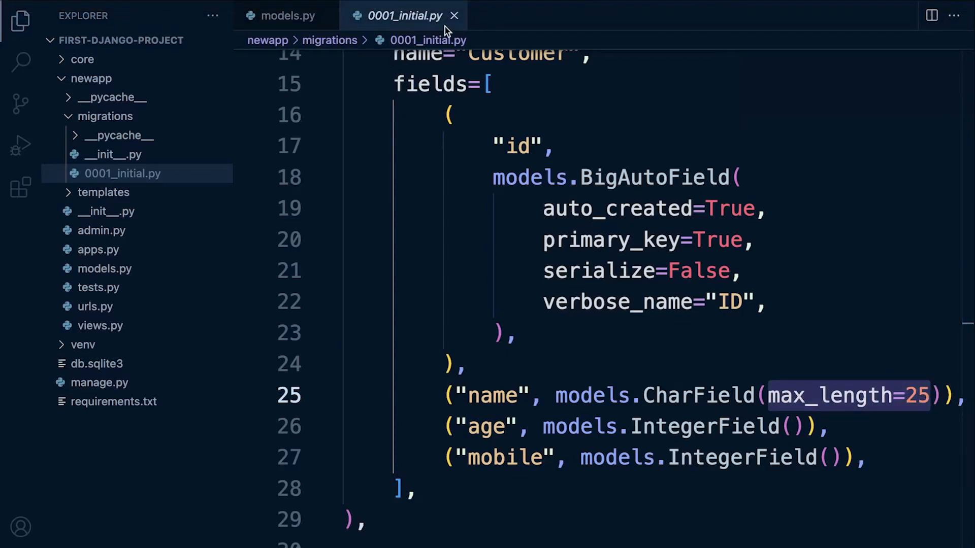
Step: Close 0001_initial.py and stage ./manage.py migrate at the terminal prompt
click(285, 15)
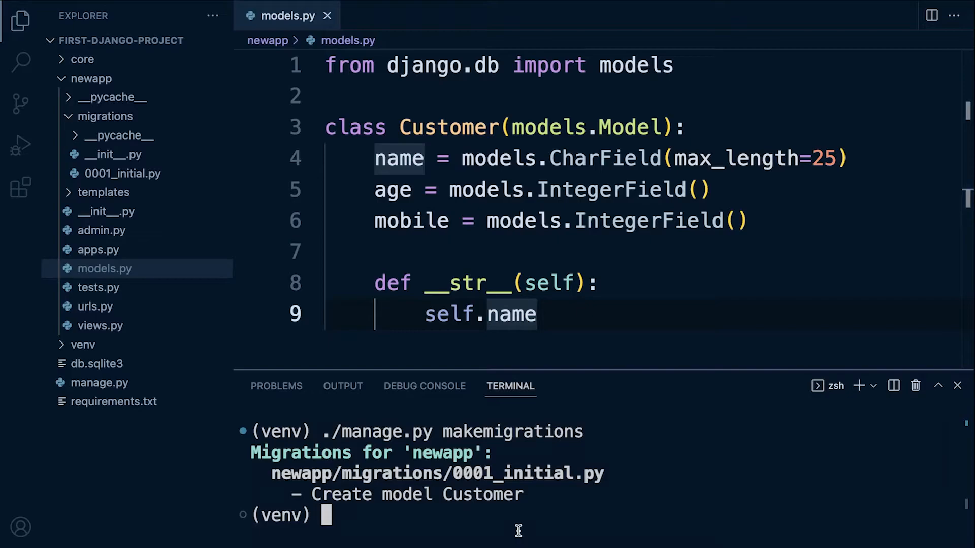
text(./)
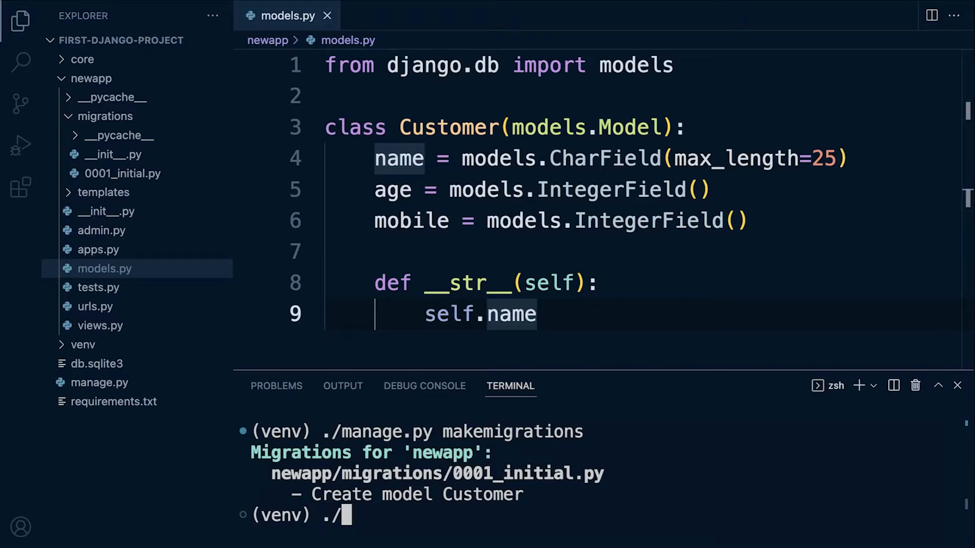
text(manage.py)
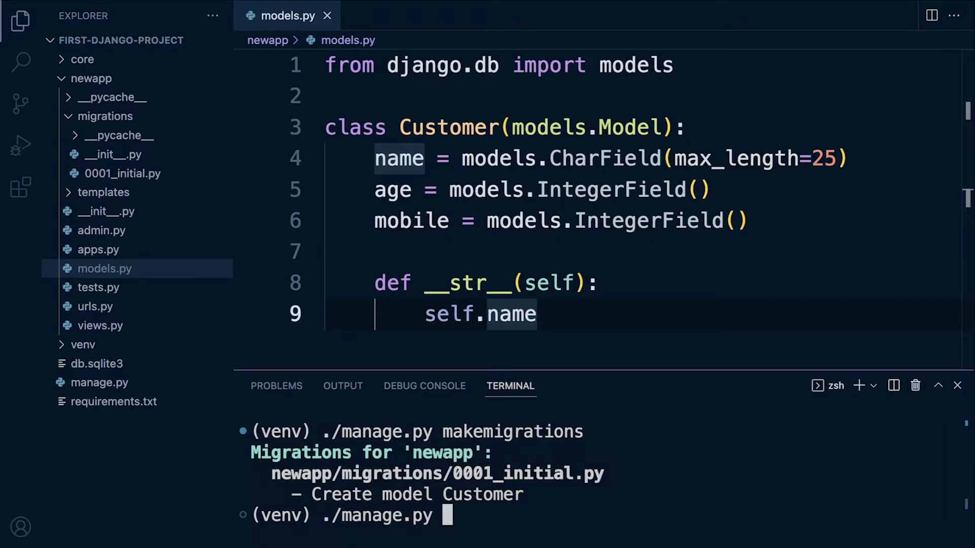
text(migrate)
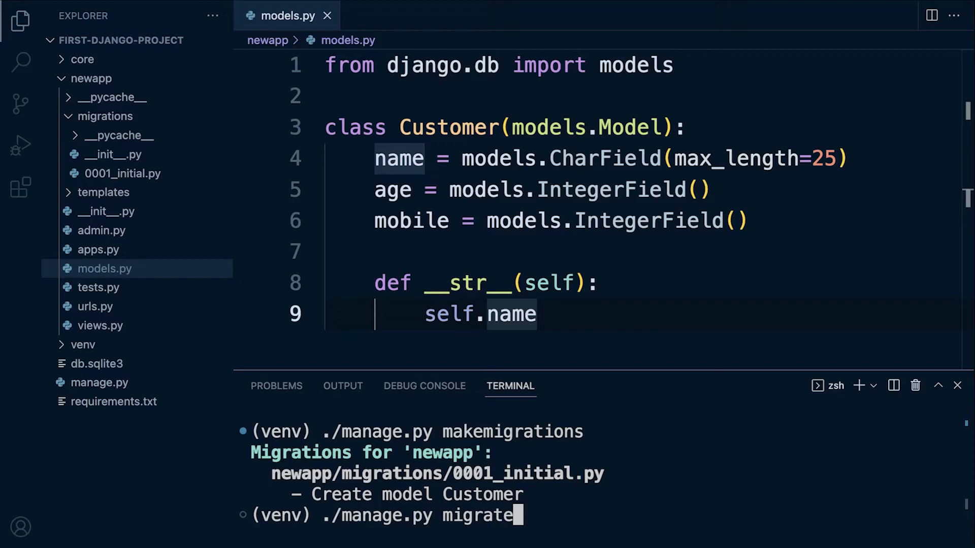
Step: Check newapp is in INSTALLED_APPS in core/settings.py, then return to models.py
click(81, 59)
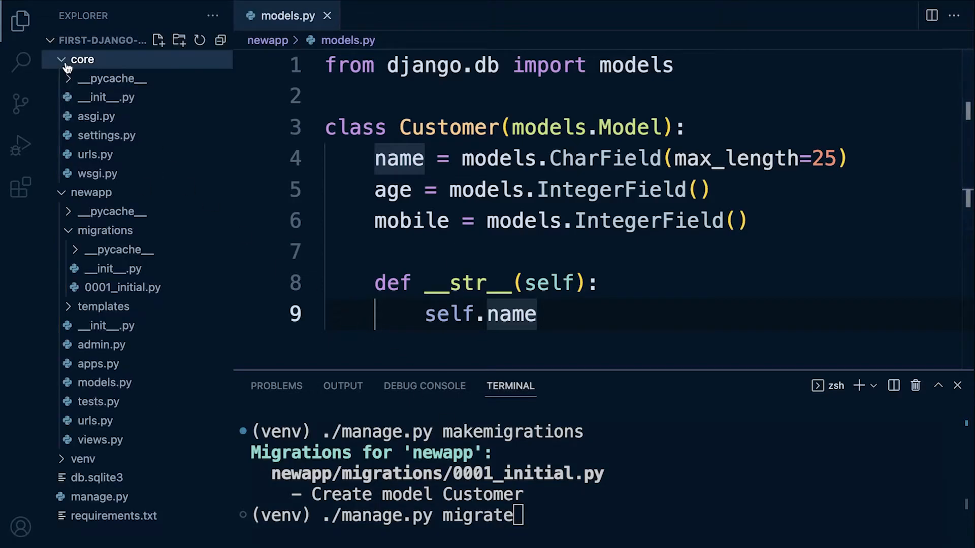
click(105, 136)
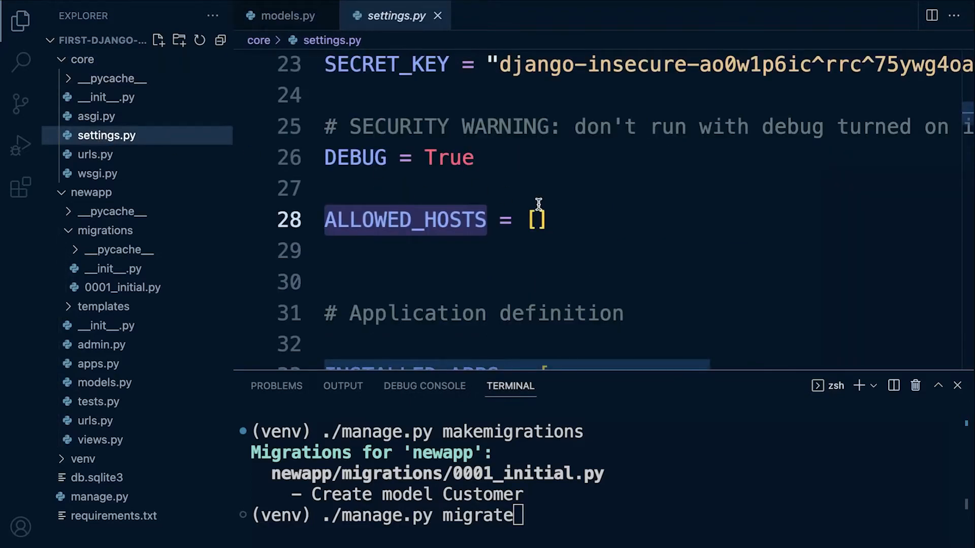
scroll(down, 3)
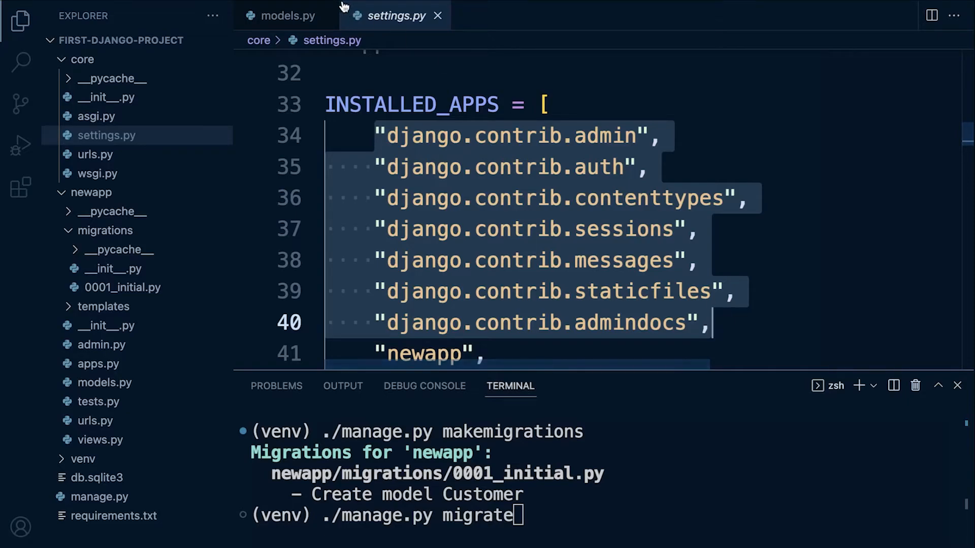
click(293, 15)
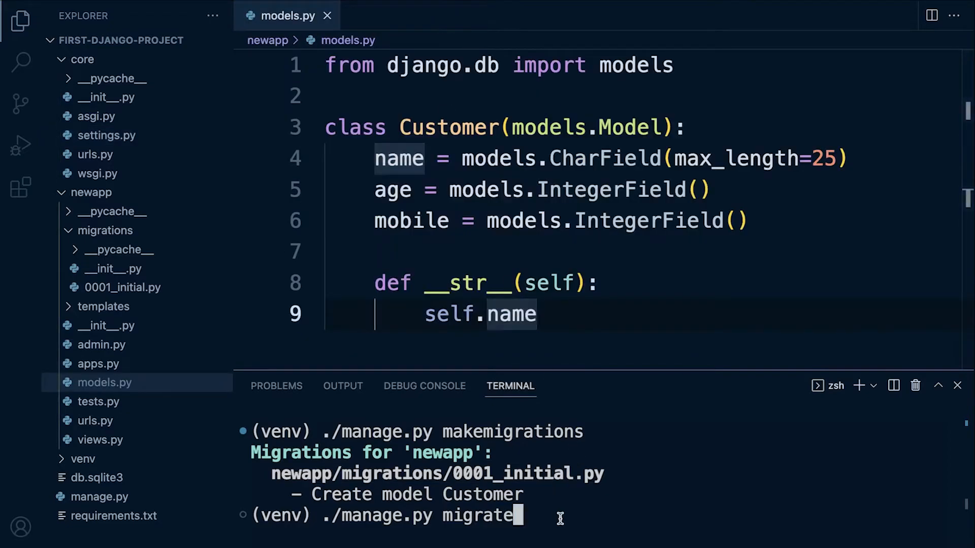
mouse_move(550, 517)
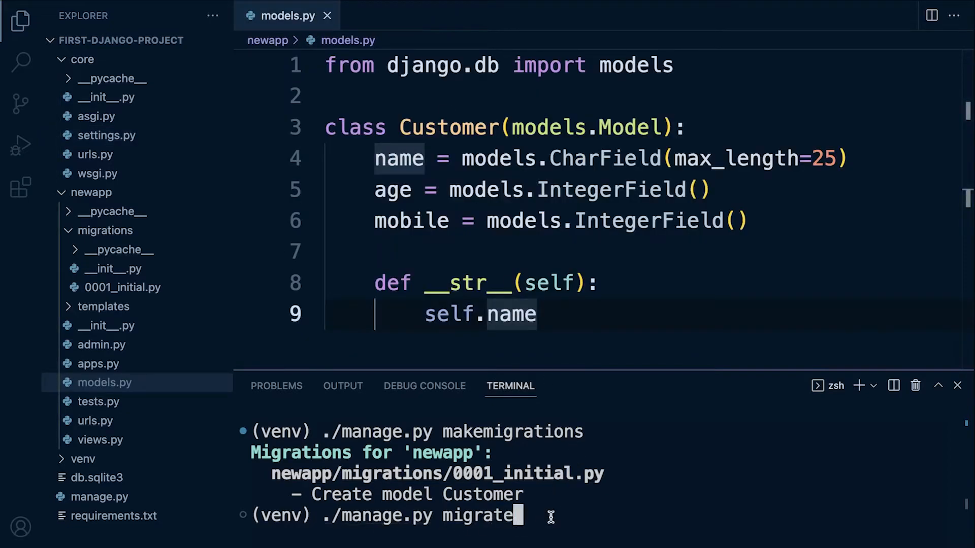
Step: Run ./manage.py migrate, applying all migrations through newapp.0001_initial
key(Enter)
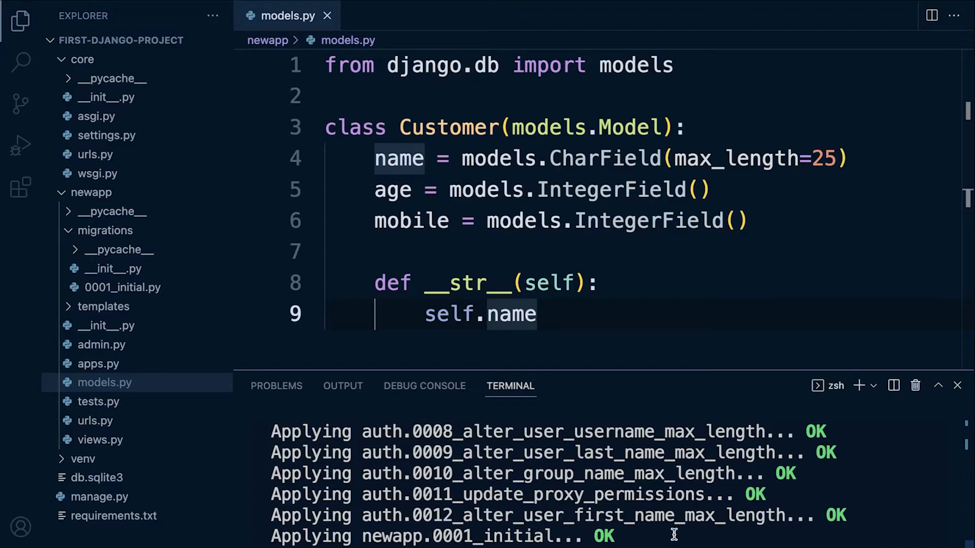
mouse_move(136, 298)
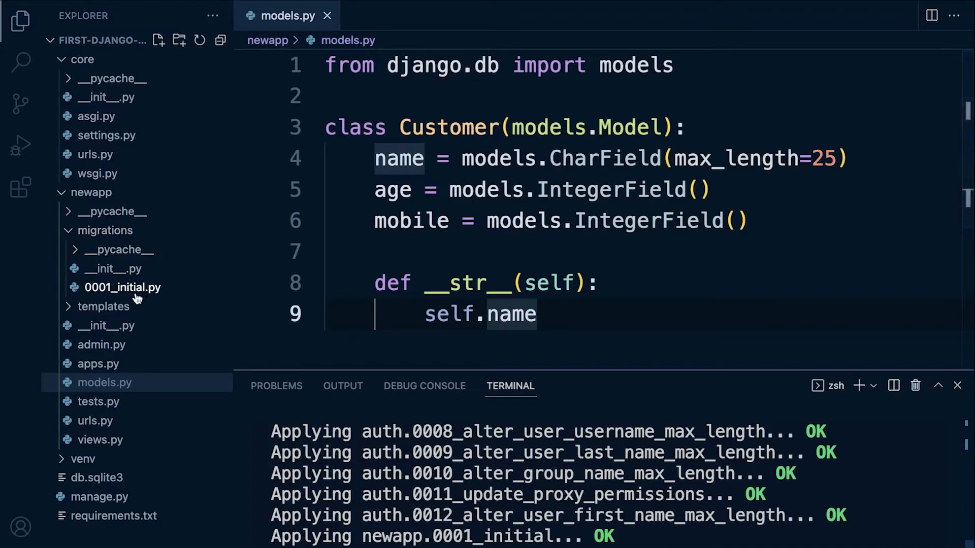
mouse_move(134, 295)
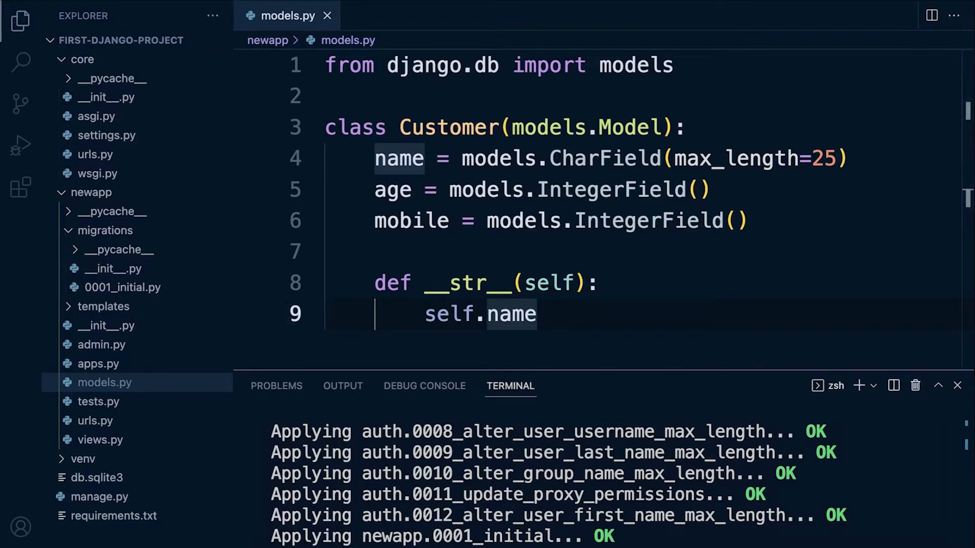
mouse_move(376, 379)
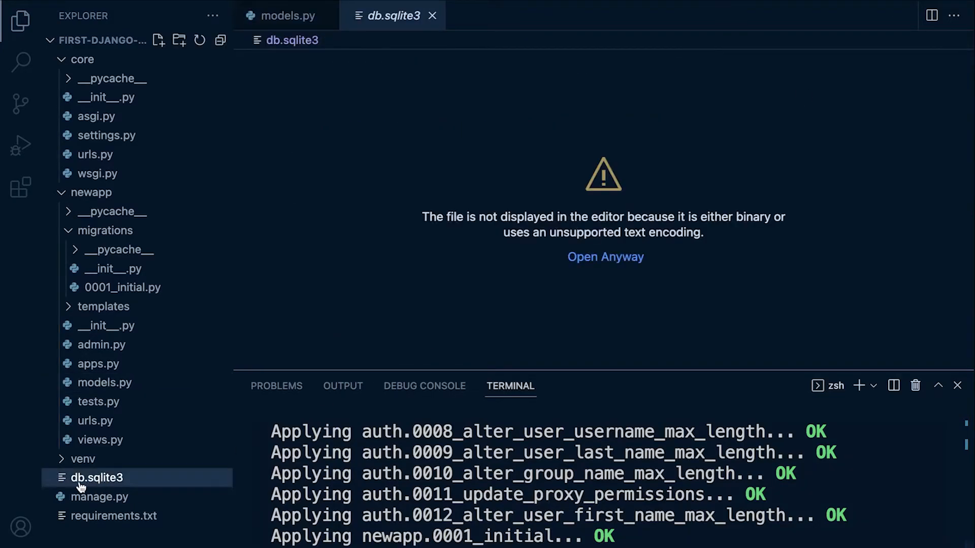
mouse_move(112, 484)
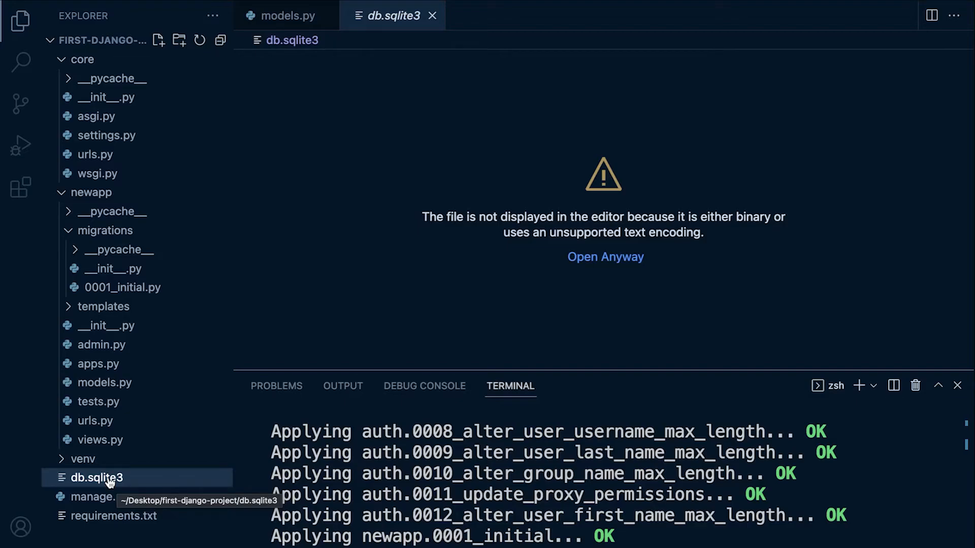
Step: Verify the SQLite extension by alexcvzz is installed, then return to the Explorer file tree
click(81, 59)
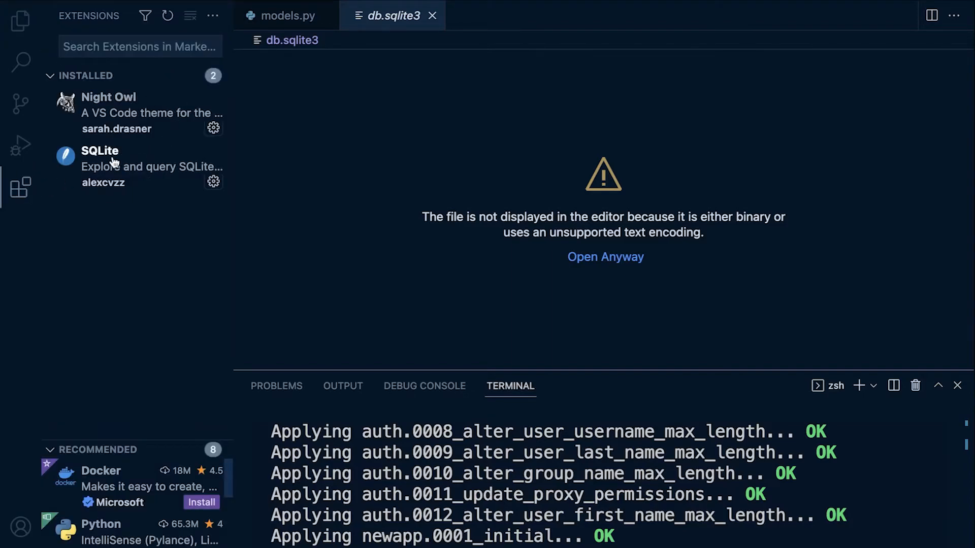
click(100, 151)
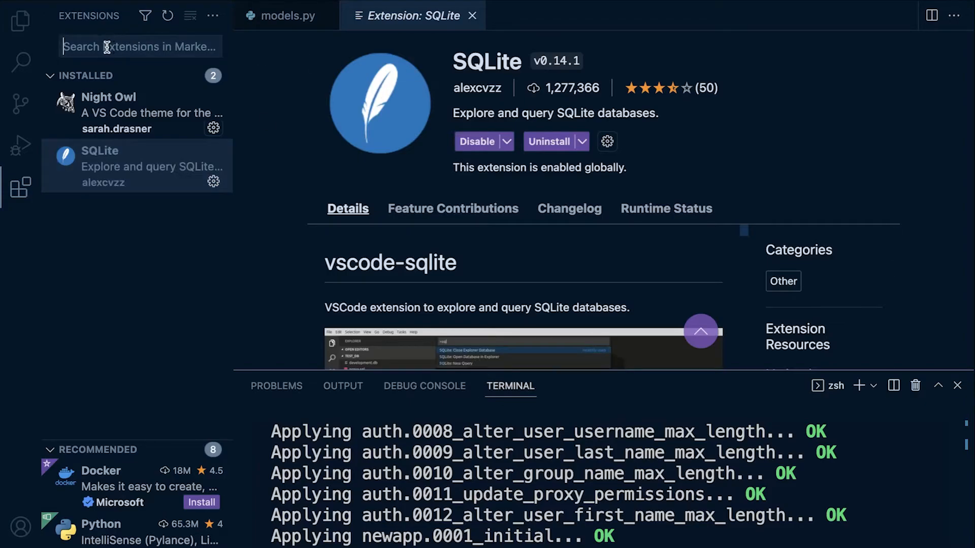
text(sq)
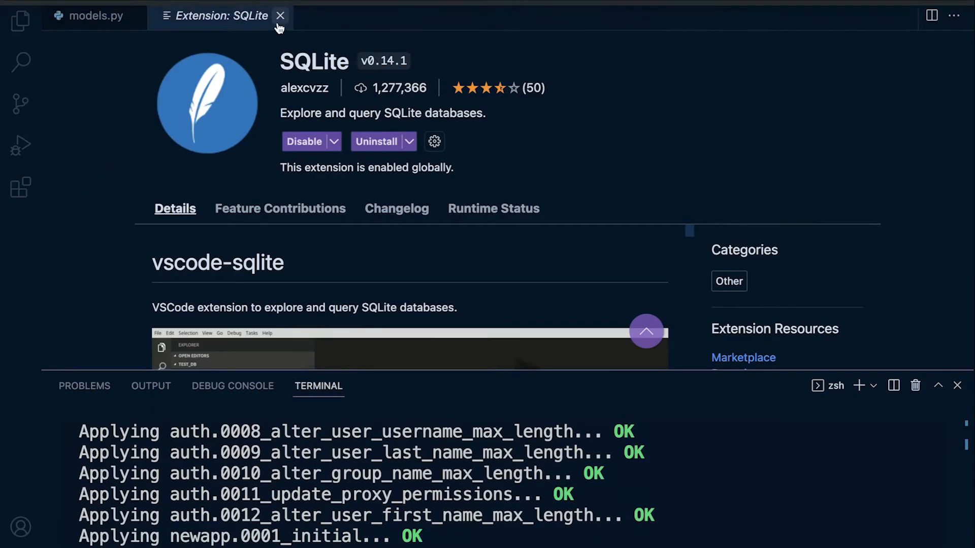
click(280, 16)
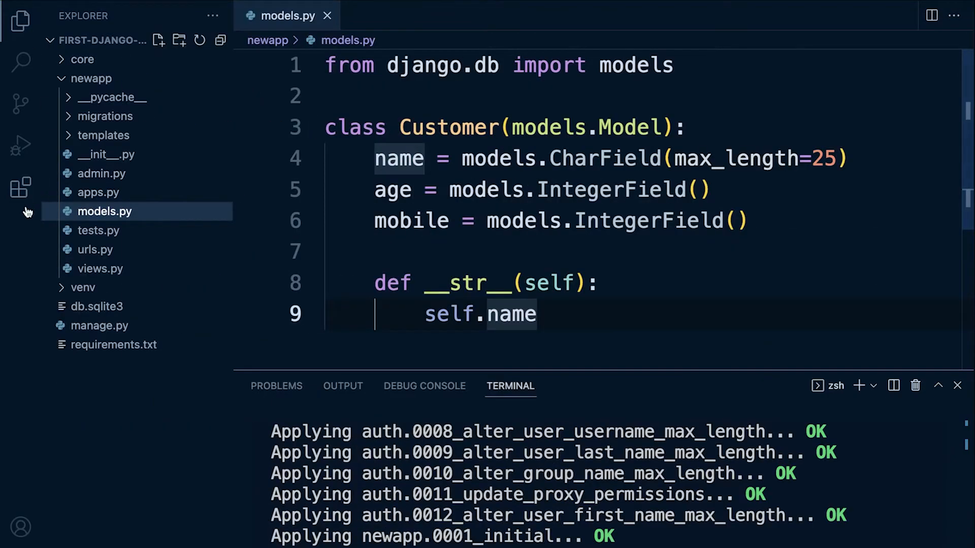
click(19, 188)
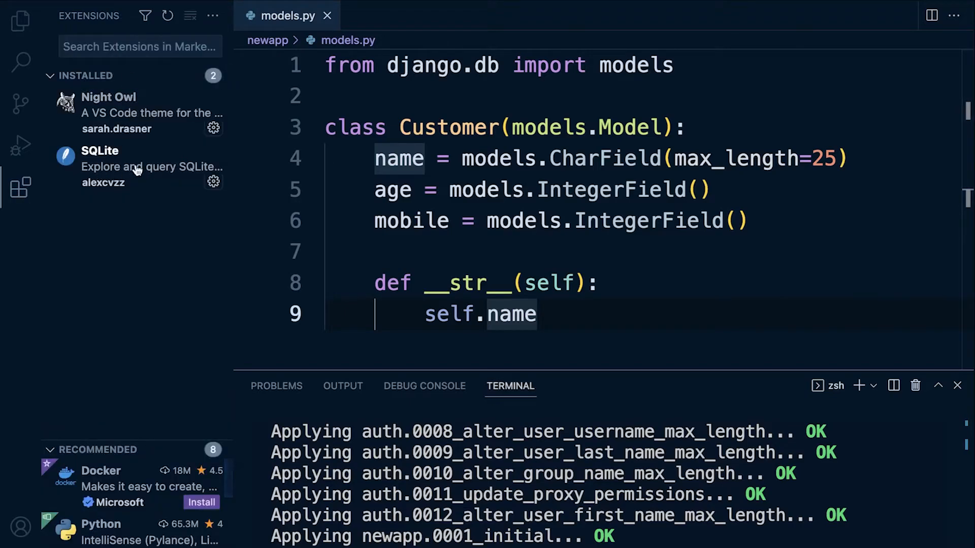
mouse_move(20, 56)
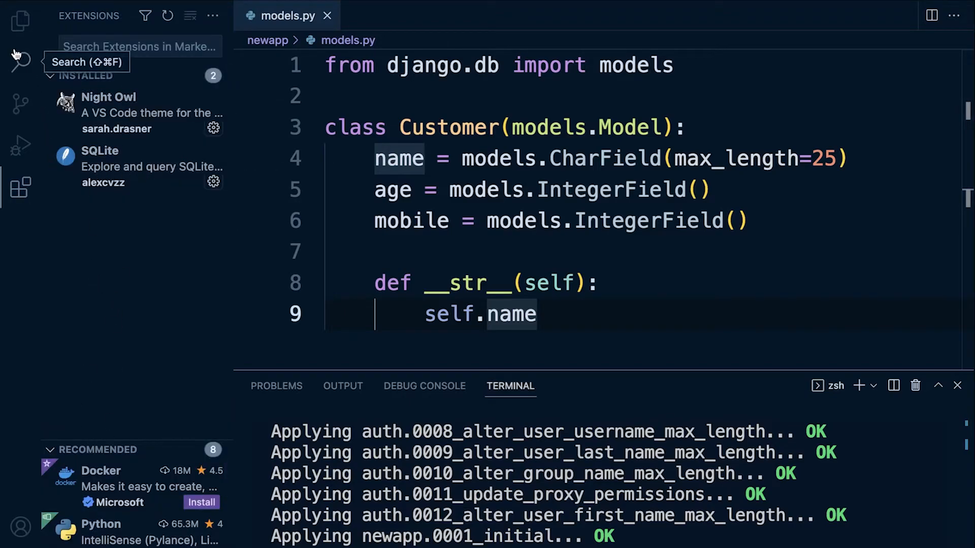
click(23, 18)
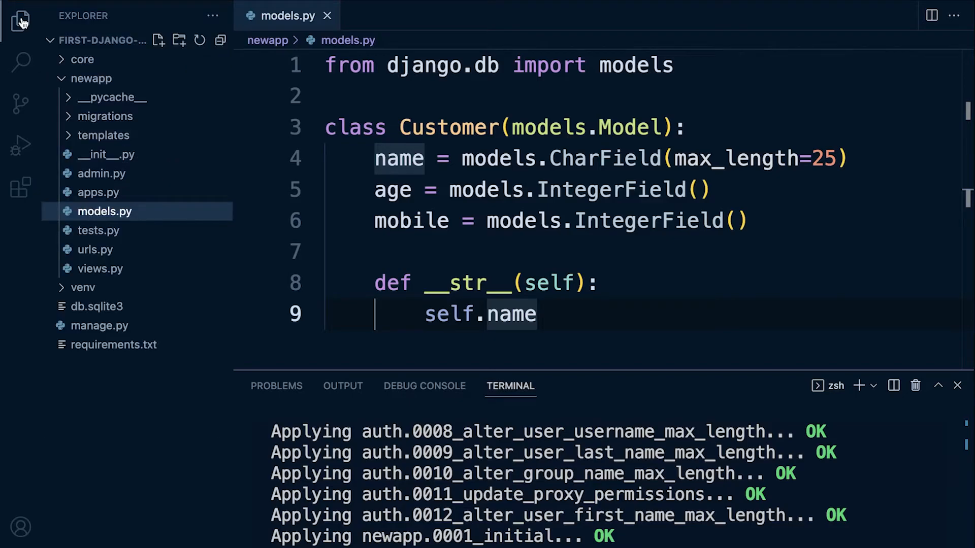
Step: Load db.sqlite3 into SQLITE EXPLORER and list its tables
click(96, 307)
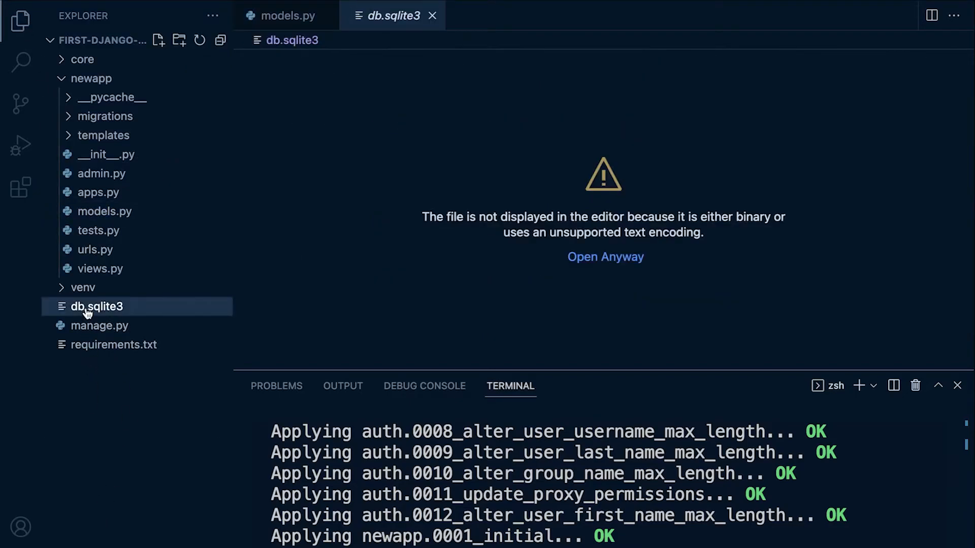
right_click(93, 307)
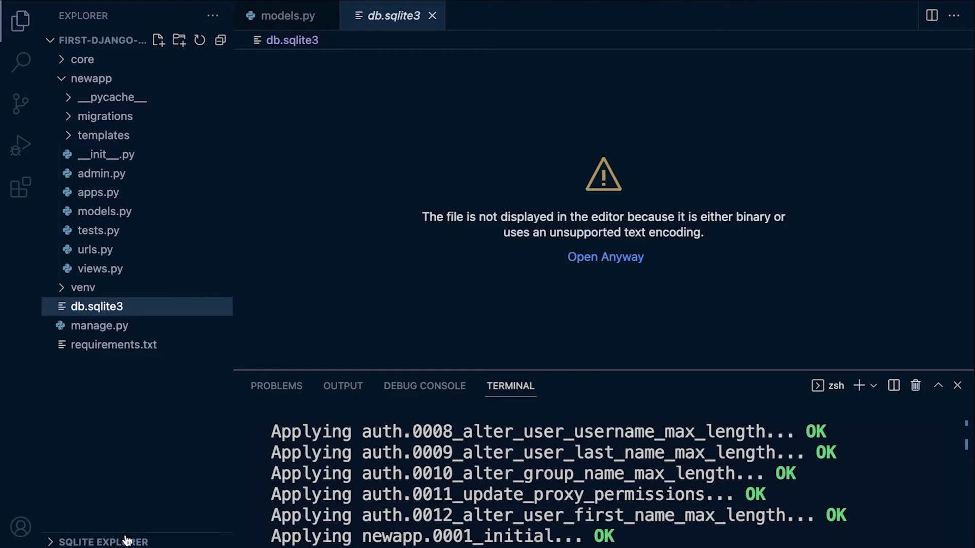
click(102, 542)
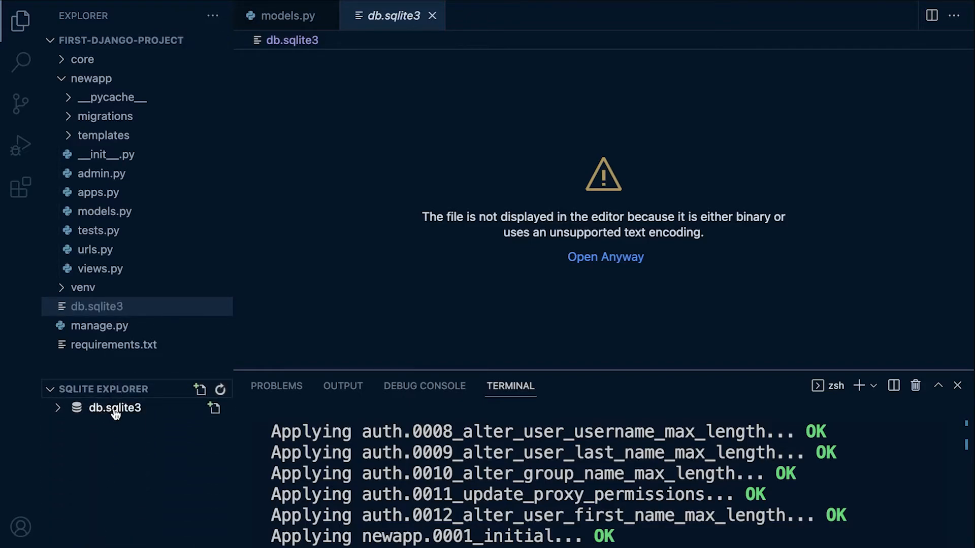
click(115, 408)
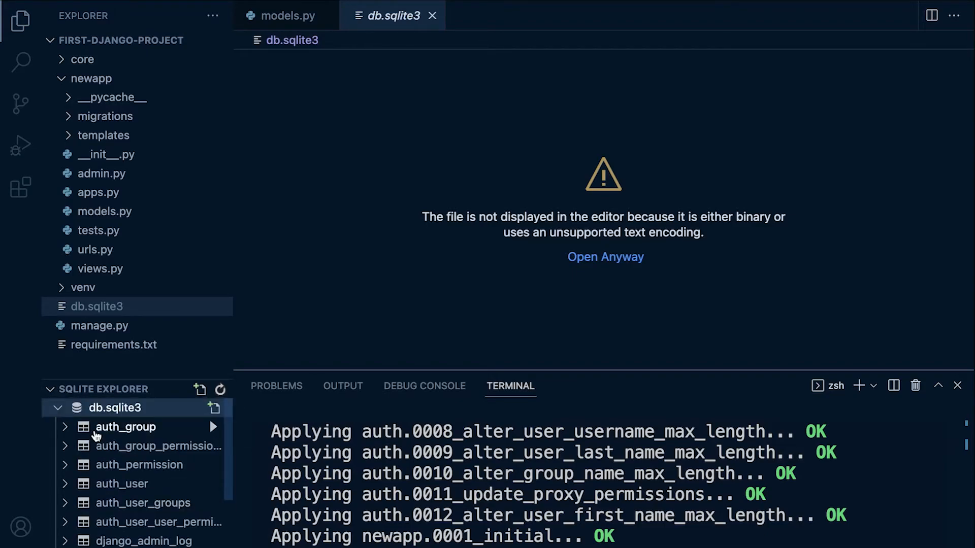
scroll(down, 3)
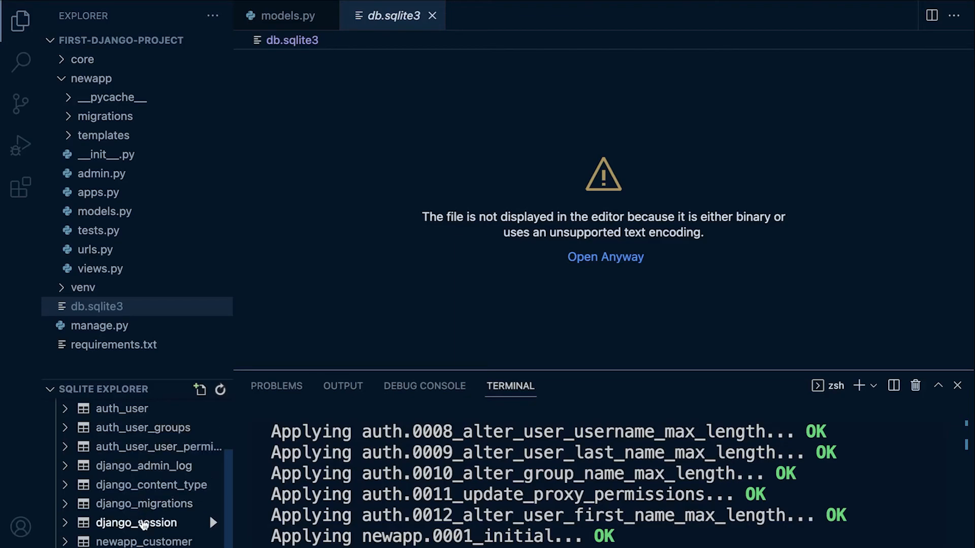
mouse_move(147, 542)
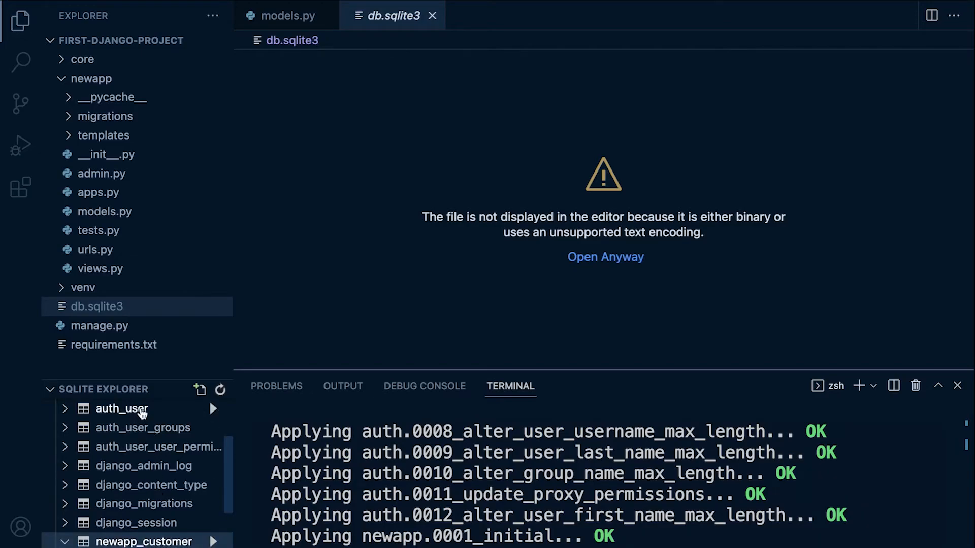
Step: Expand newapp_customer's columns (id, name, age, mobile) and show its empty table
click(144, 542)
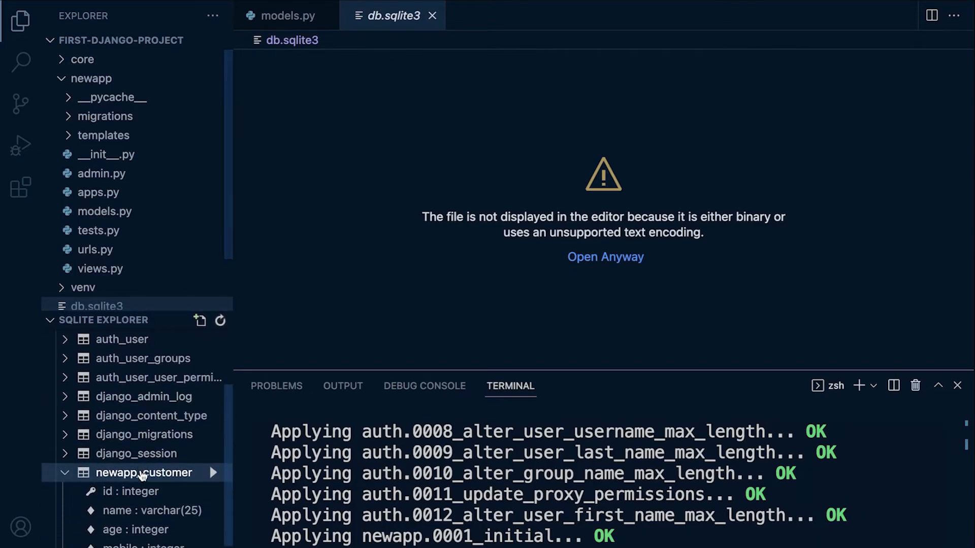
right_click(138, 472)
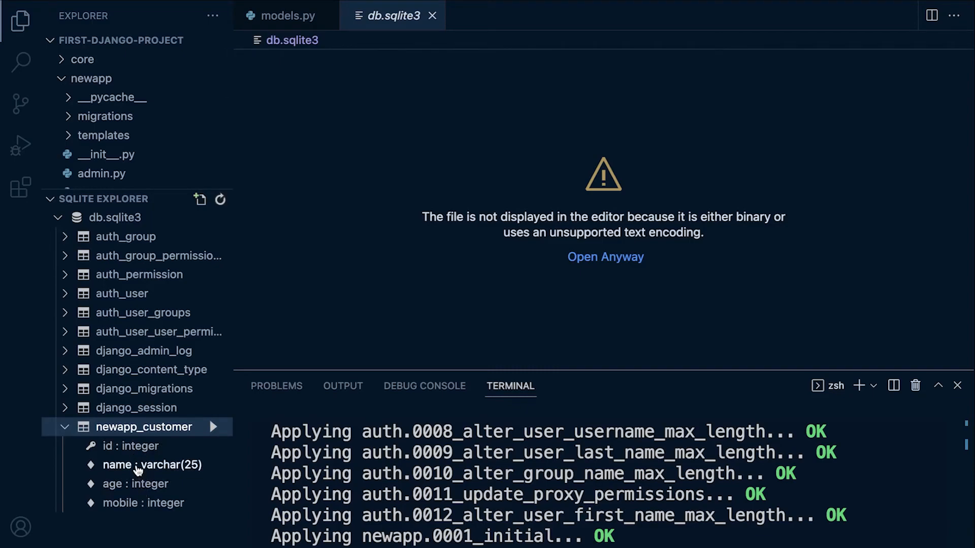
right_click(131, 427)
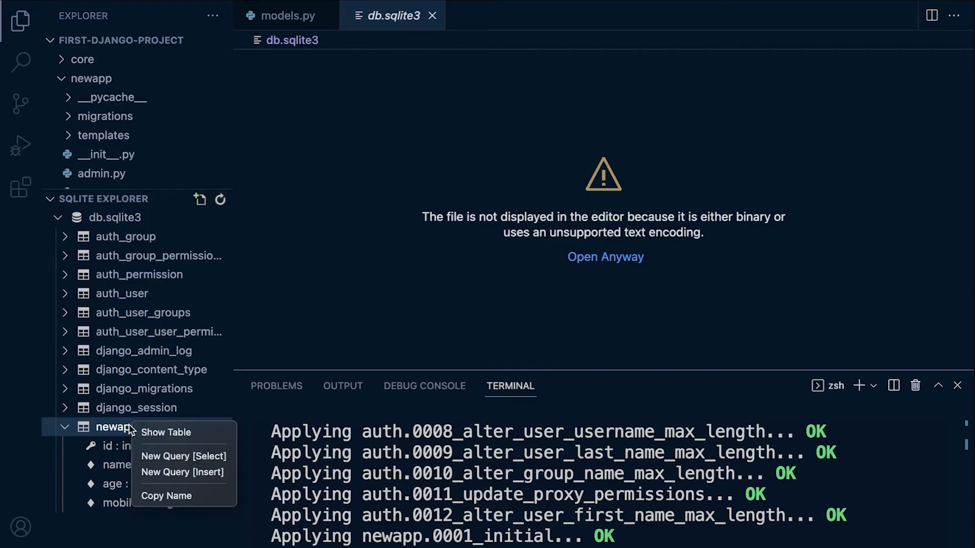
click(166, 432)
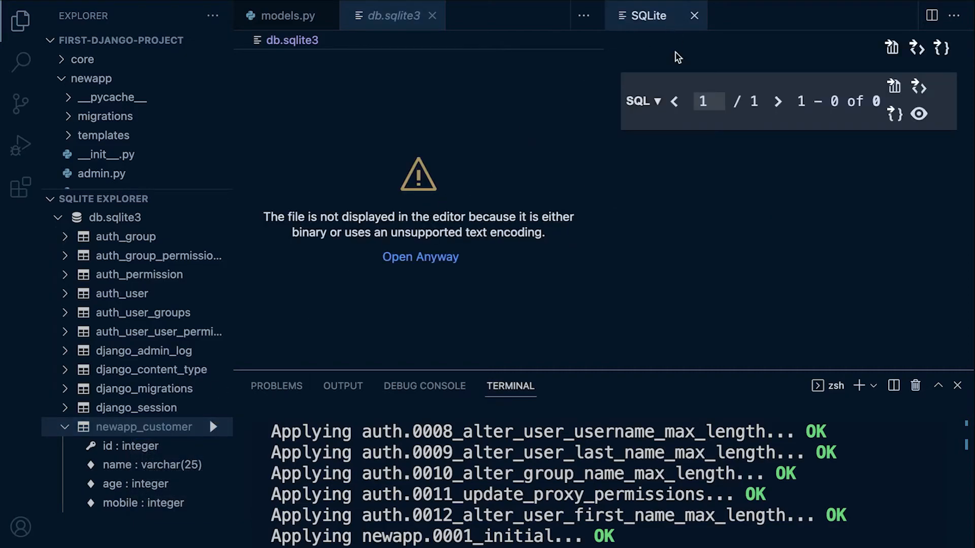
mouse_move(734, 215)
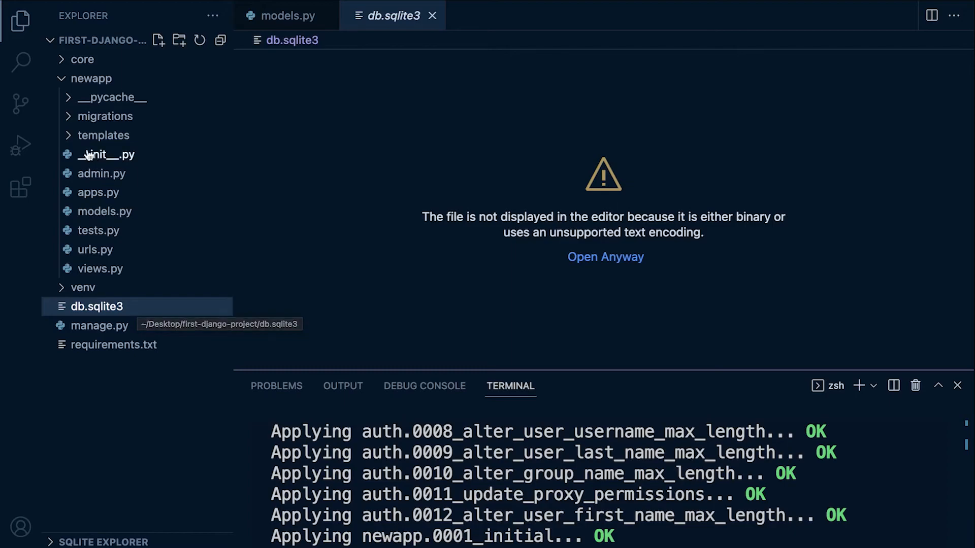
Step: Expand migrations to see 0001_initial.py, then bring models.py back into the editor
click(106, 115)
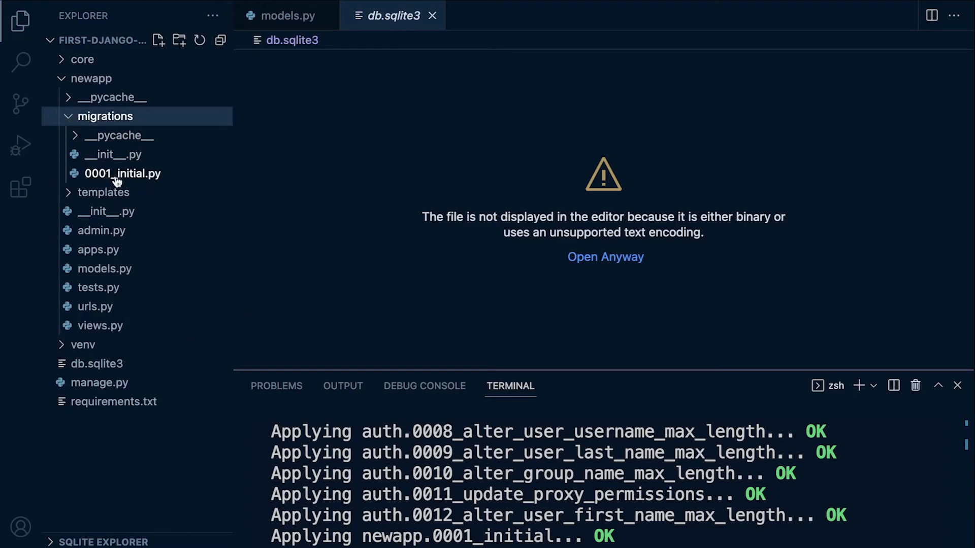
mouse_move(118, 180)
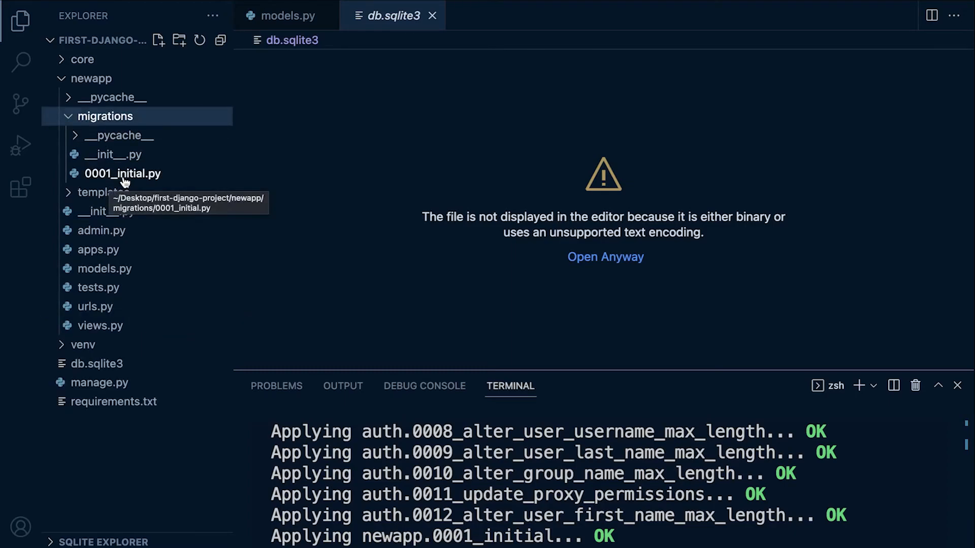
mouse_move(114, 175)
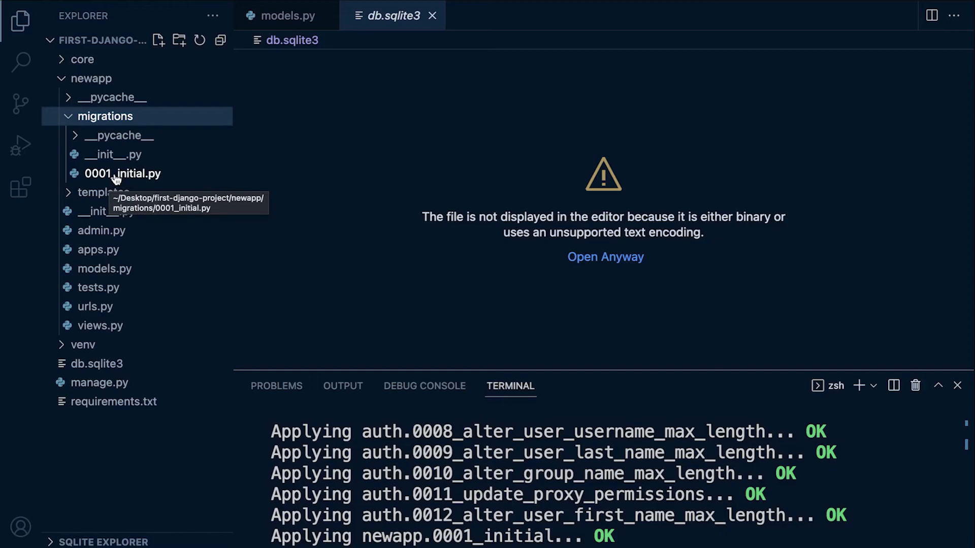
mouse_move(108, 158)
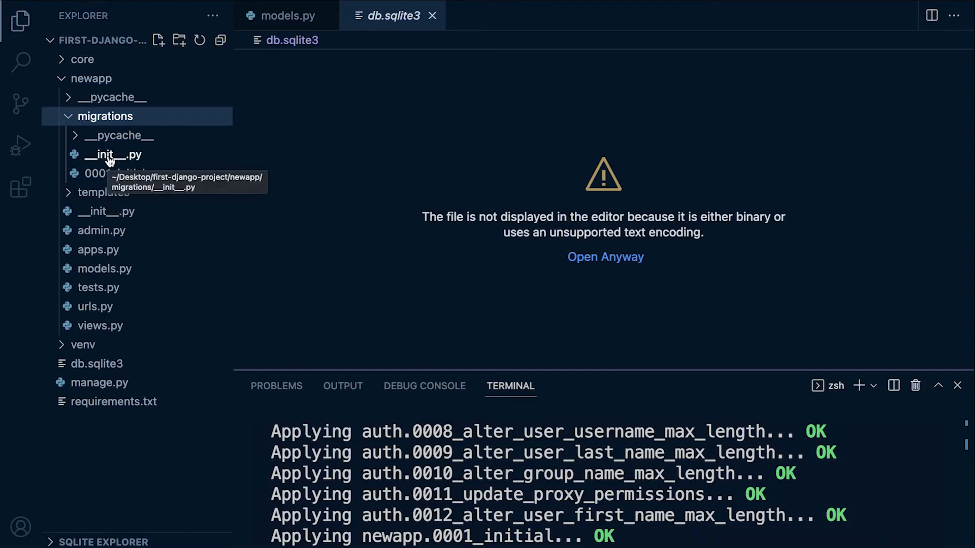
mouse_move(148, 409)
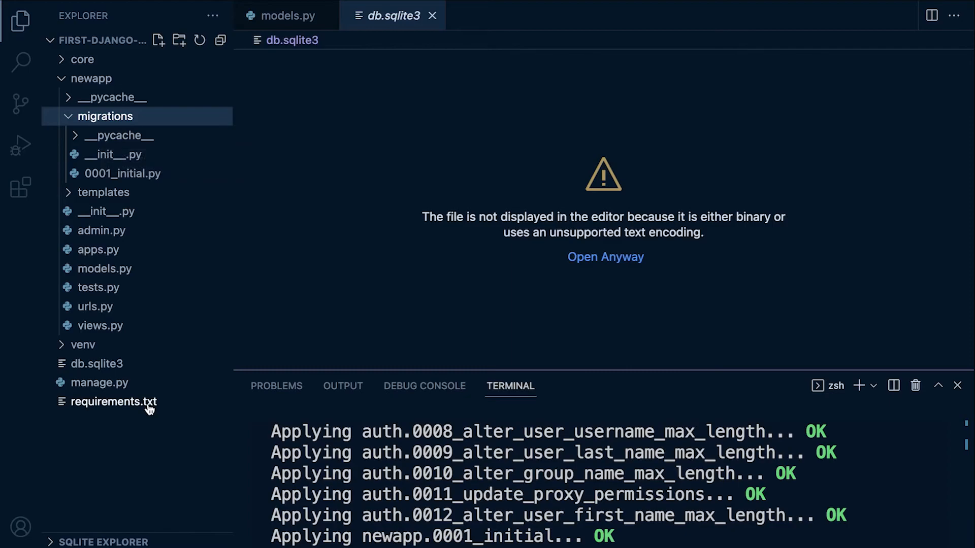
click(286, 16)
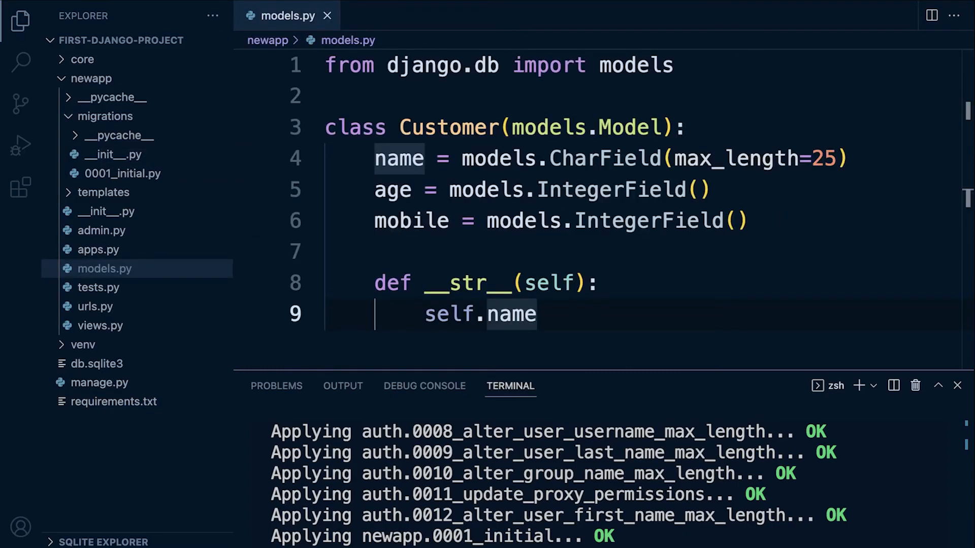
mouse_move(787, 227)
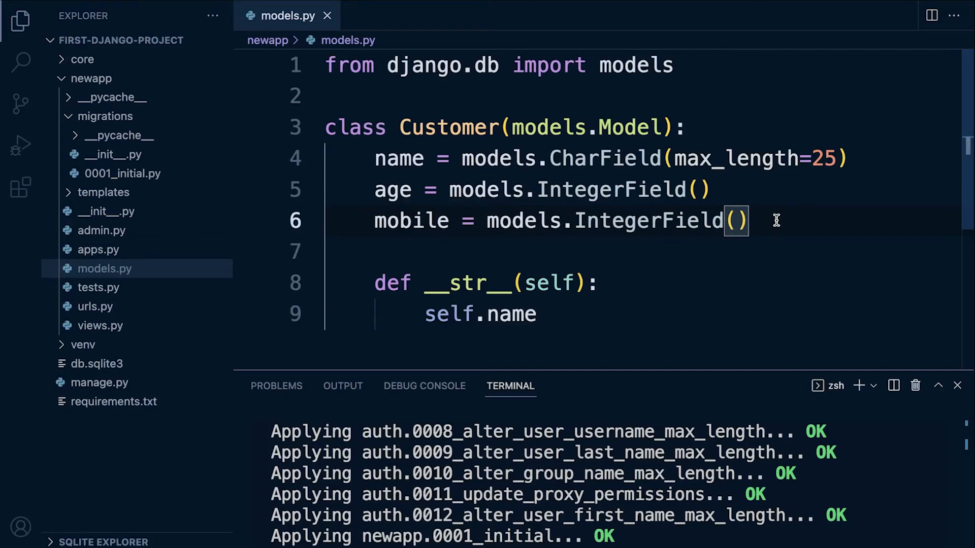
Step: With name max_length 10, generate 0002_alter_customer_name and apply it with migrate
text(10)
key(Enter)
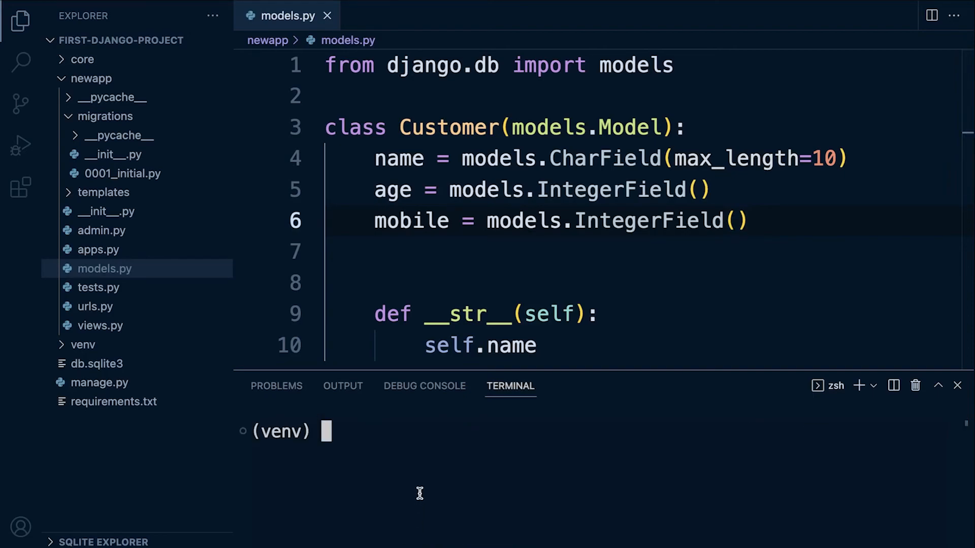
text(./manage.py makemigrations)
text(./manage.py migrate)
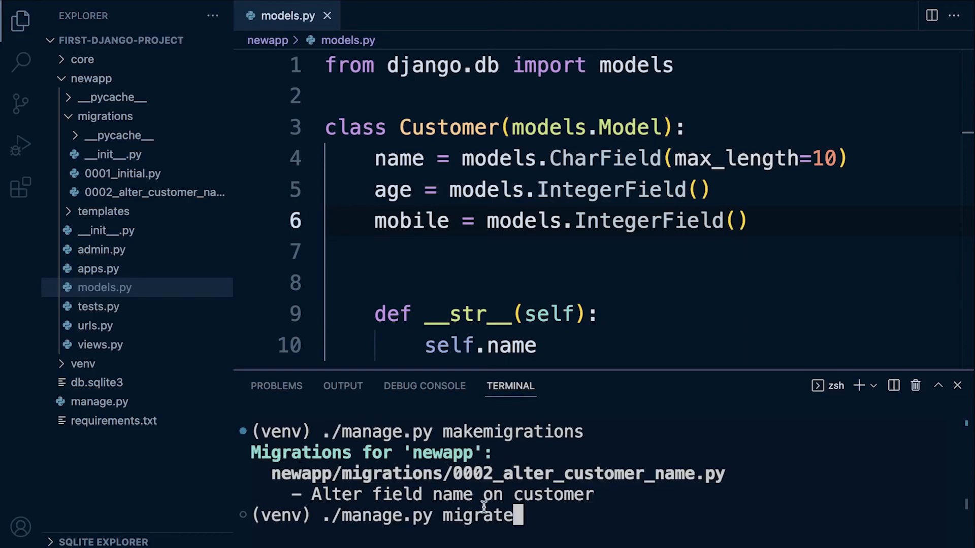
mouse_move(556, 516)
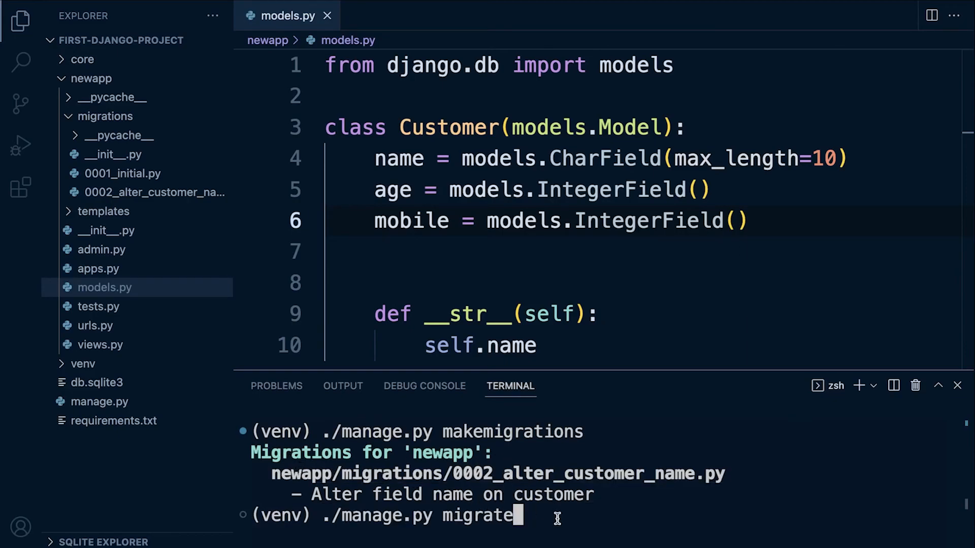
key(Enter)
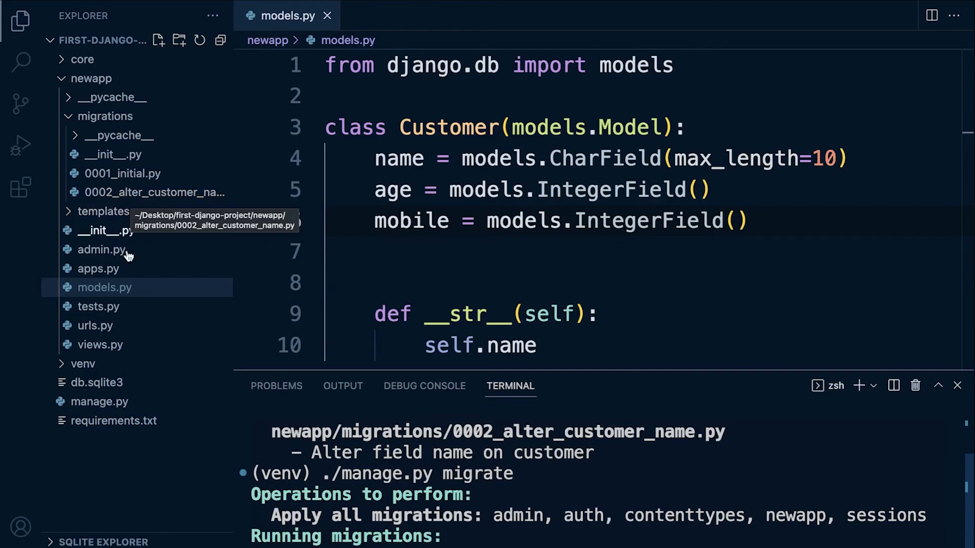
mouse_move(161, 423)
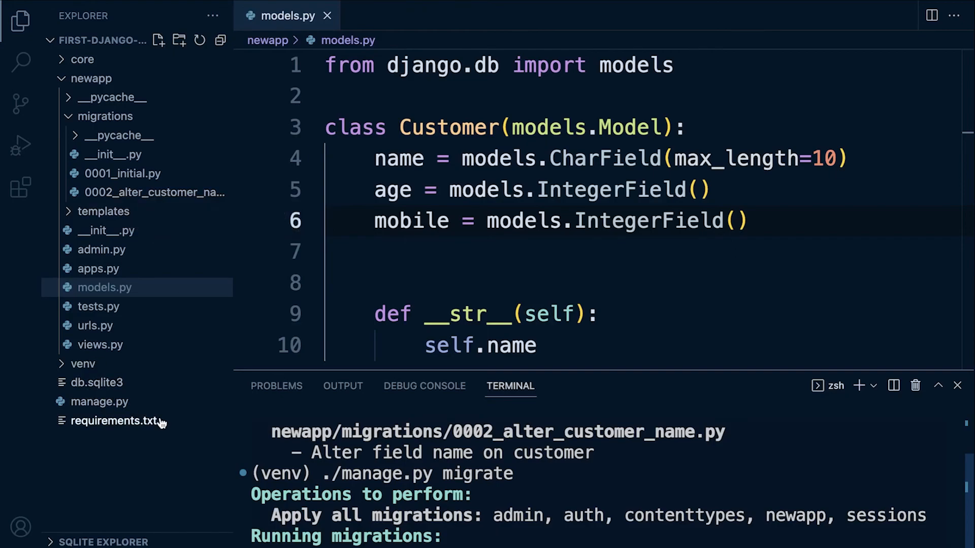